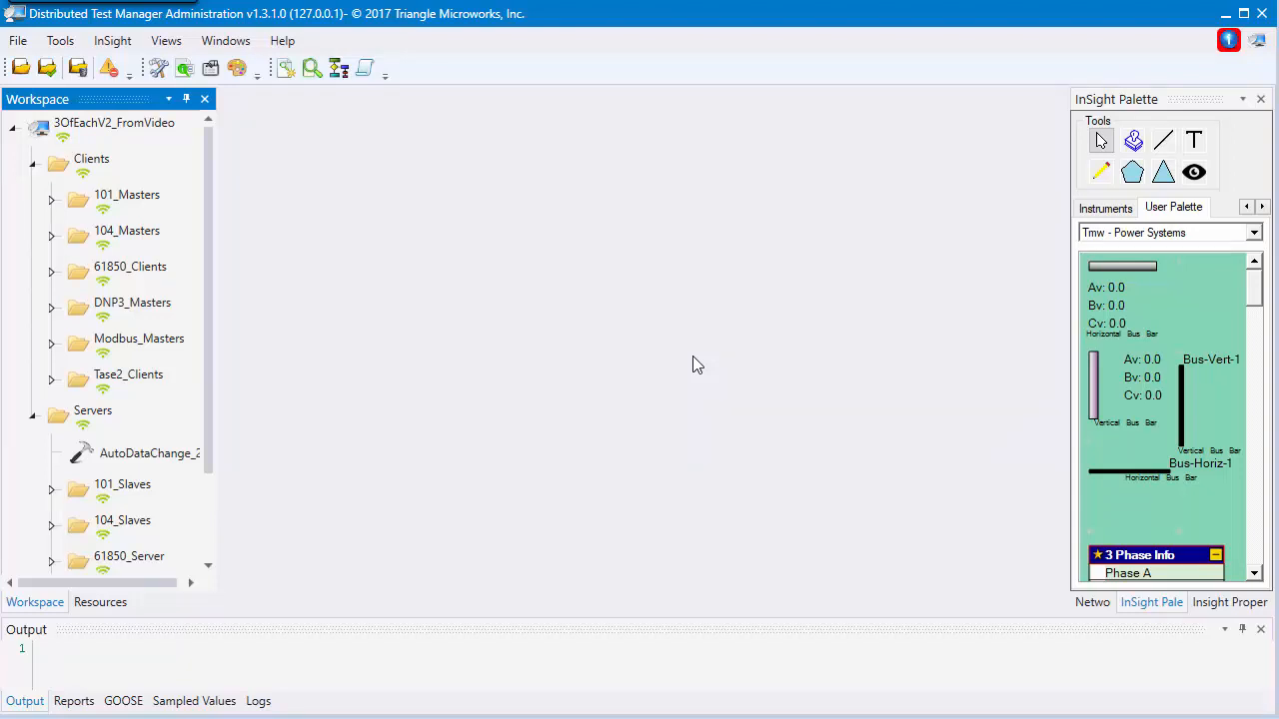
mouse_move(676, 361)
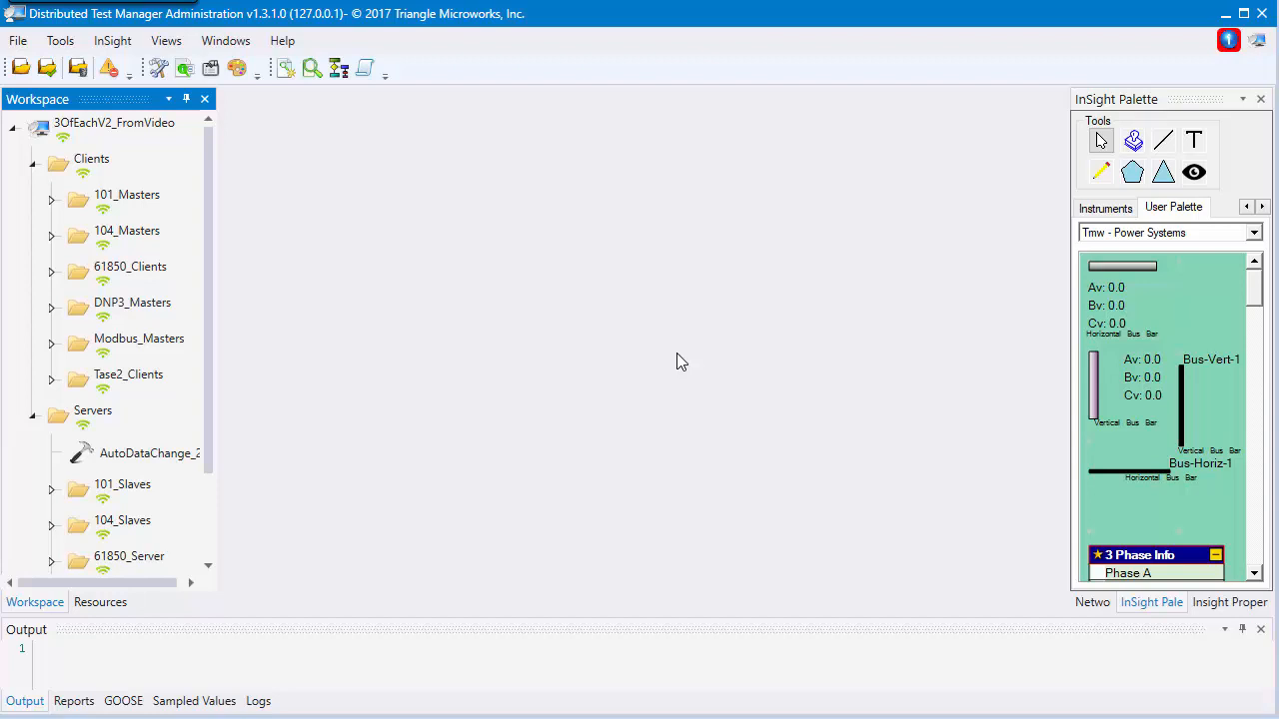
mouse_move(637, 356)
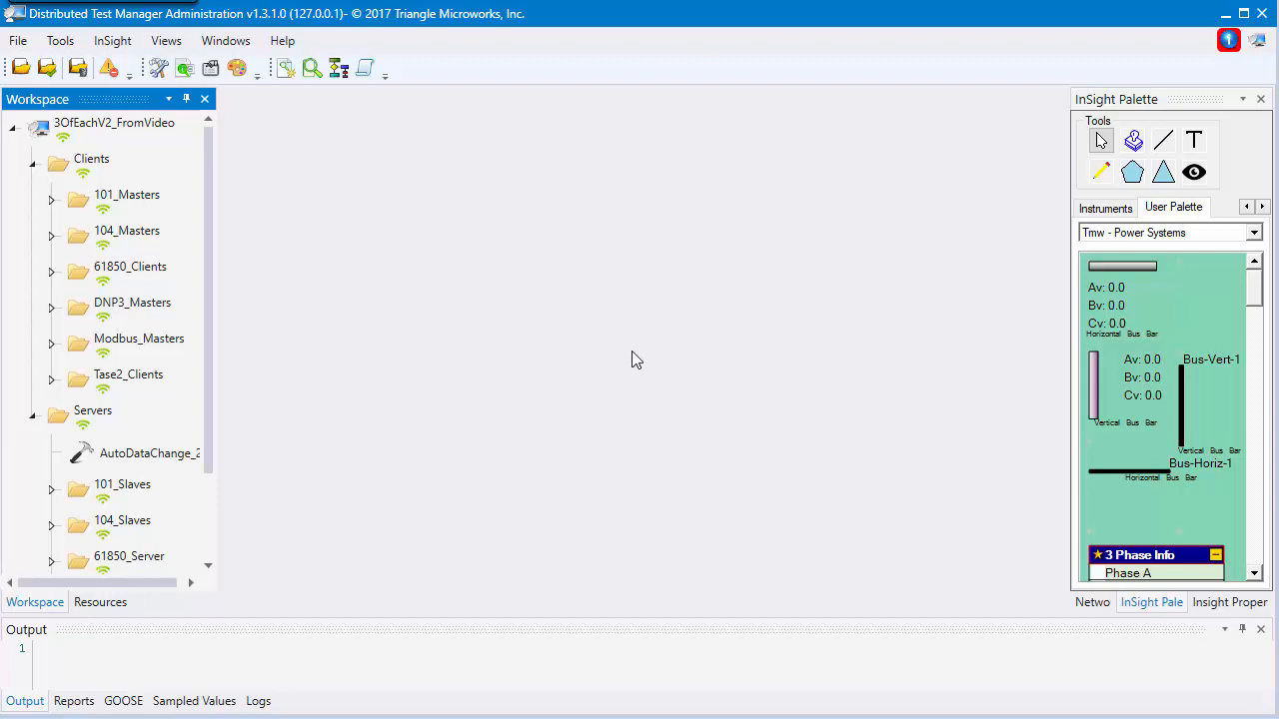
mouse_move(613, 357)
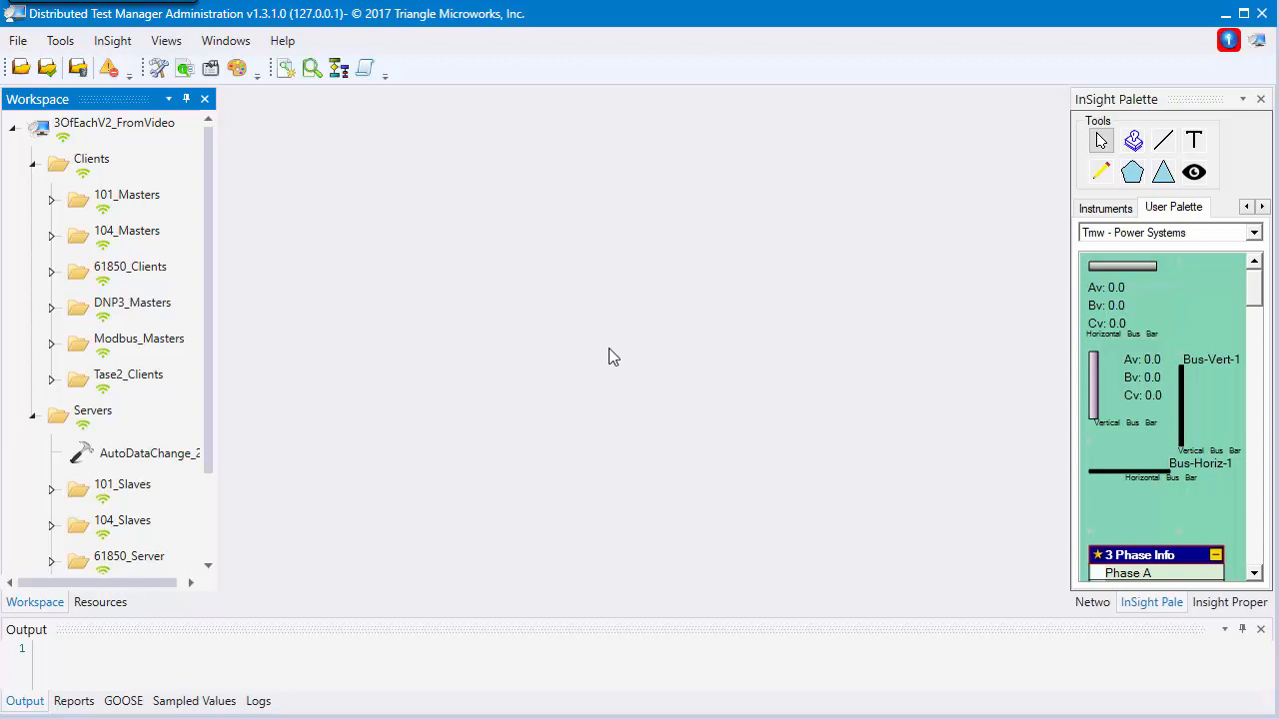
Open the data points view for Client/BayController_0 under 61850_Clients
click(130, 266)
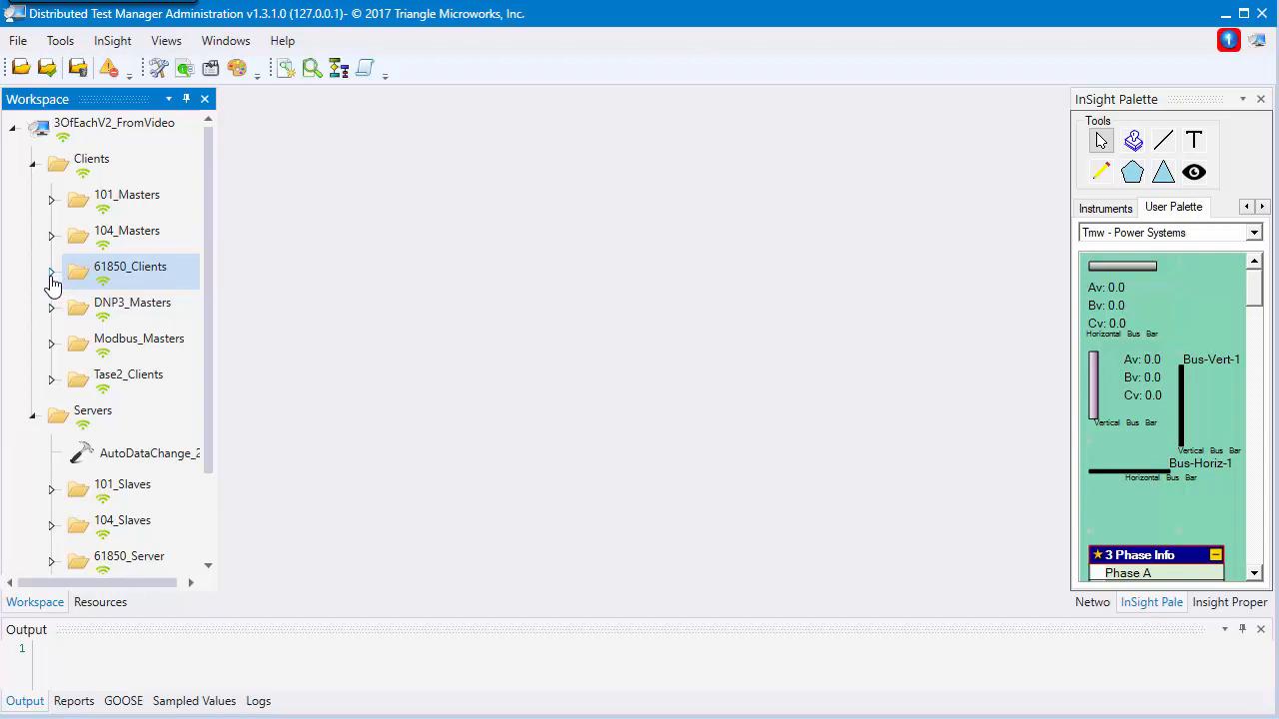
click(51, 267)
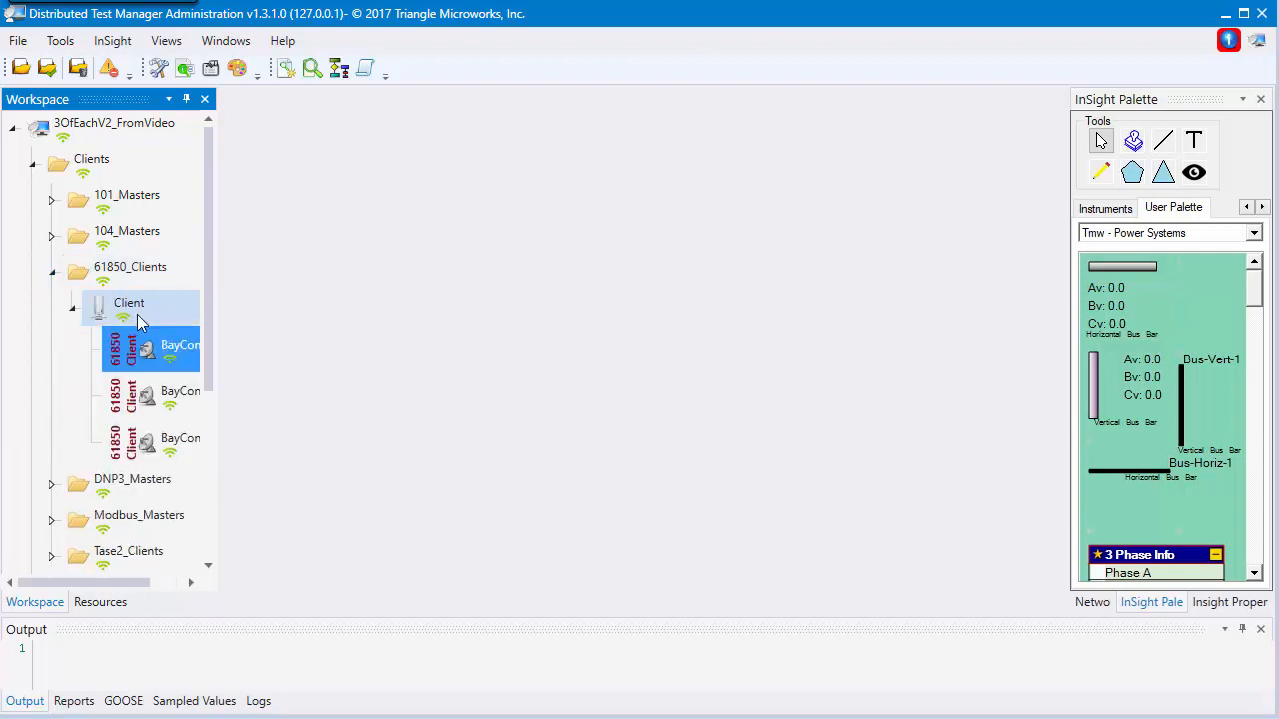
mouse_move(150, 350)
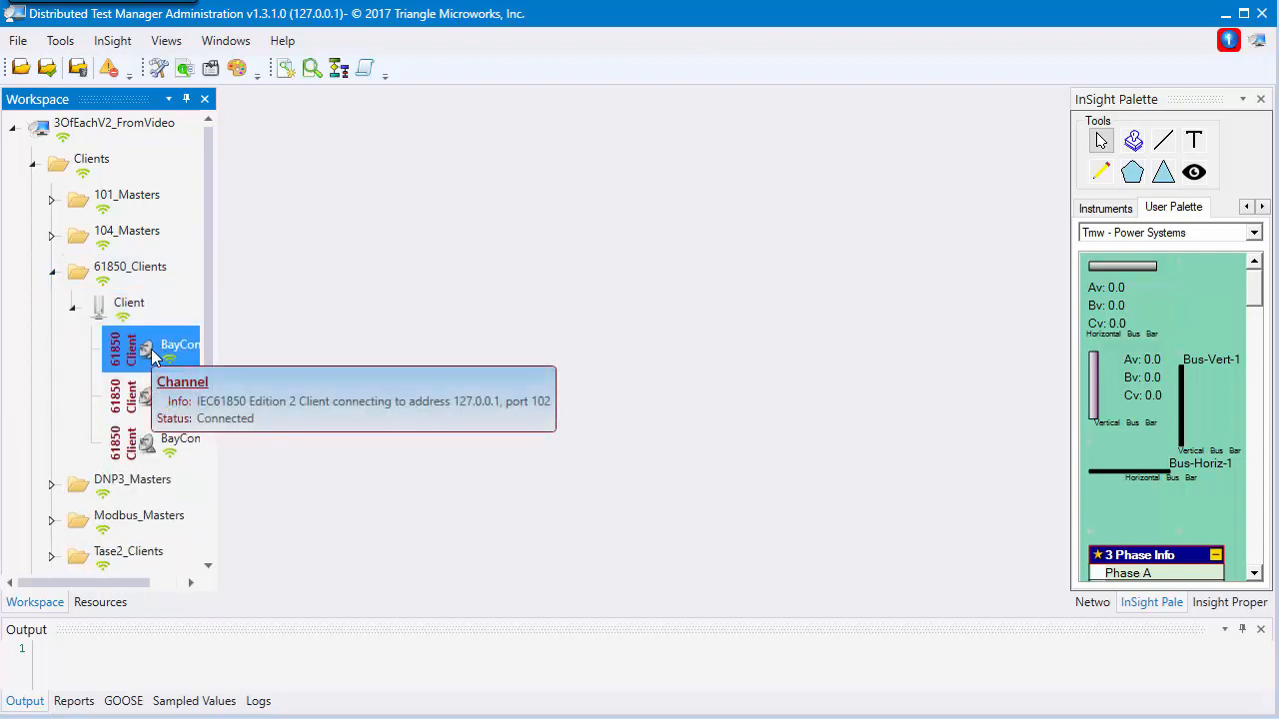
right_click(180, 345)
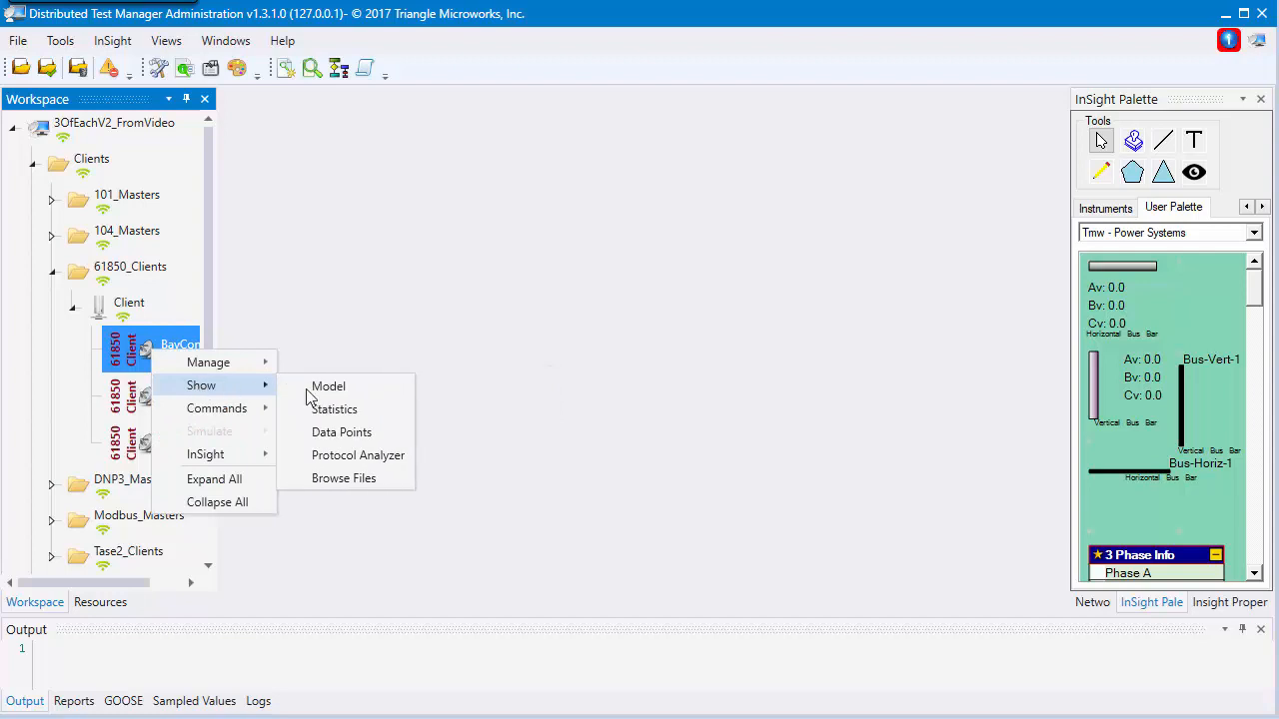
click(340, 431)
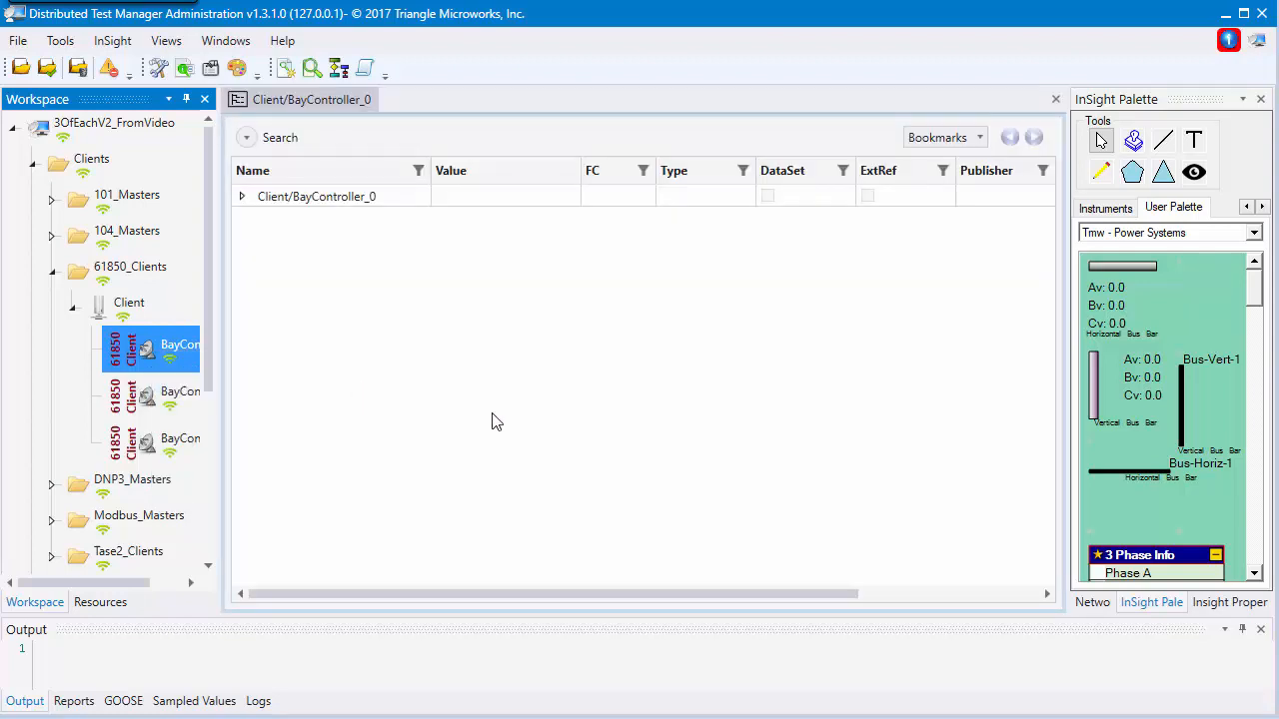
mouse_move(502, 371)
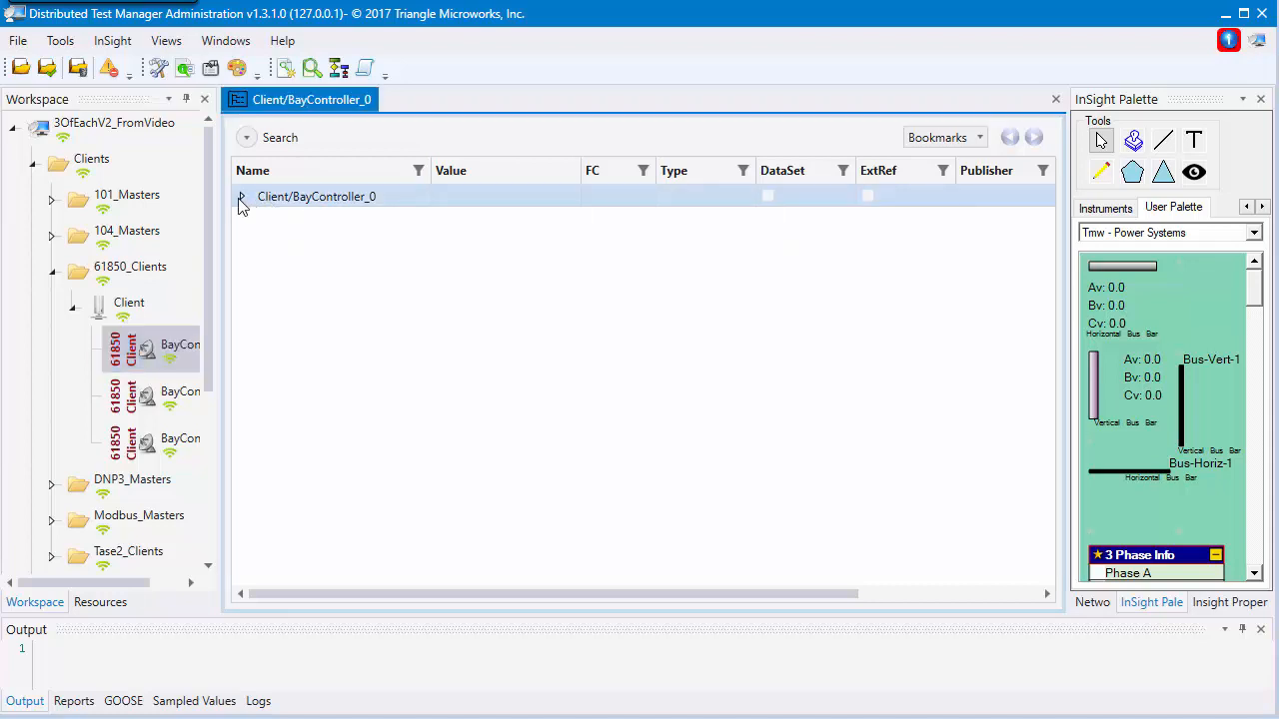
Expand BayController_0's point tree and jump to the LLN0.MEAS data set via Bookmarks
click(240, 196)
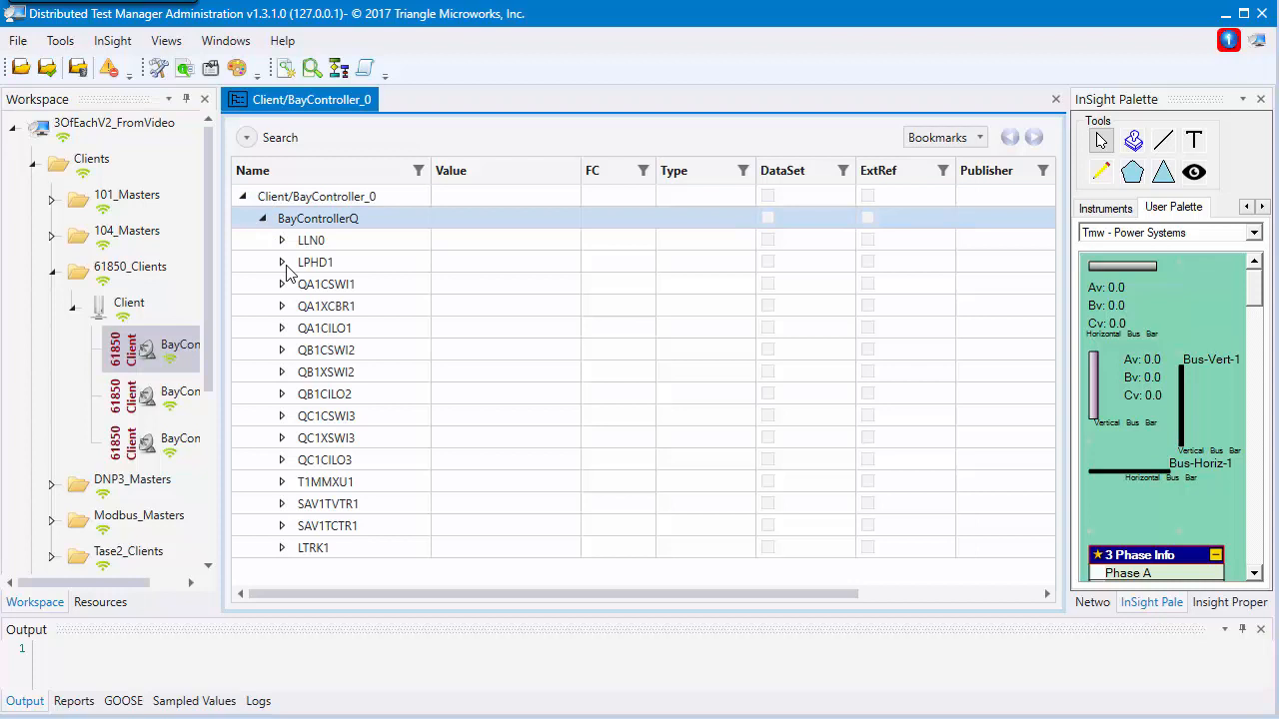
click(325, 459)
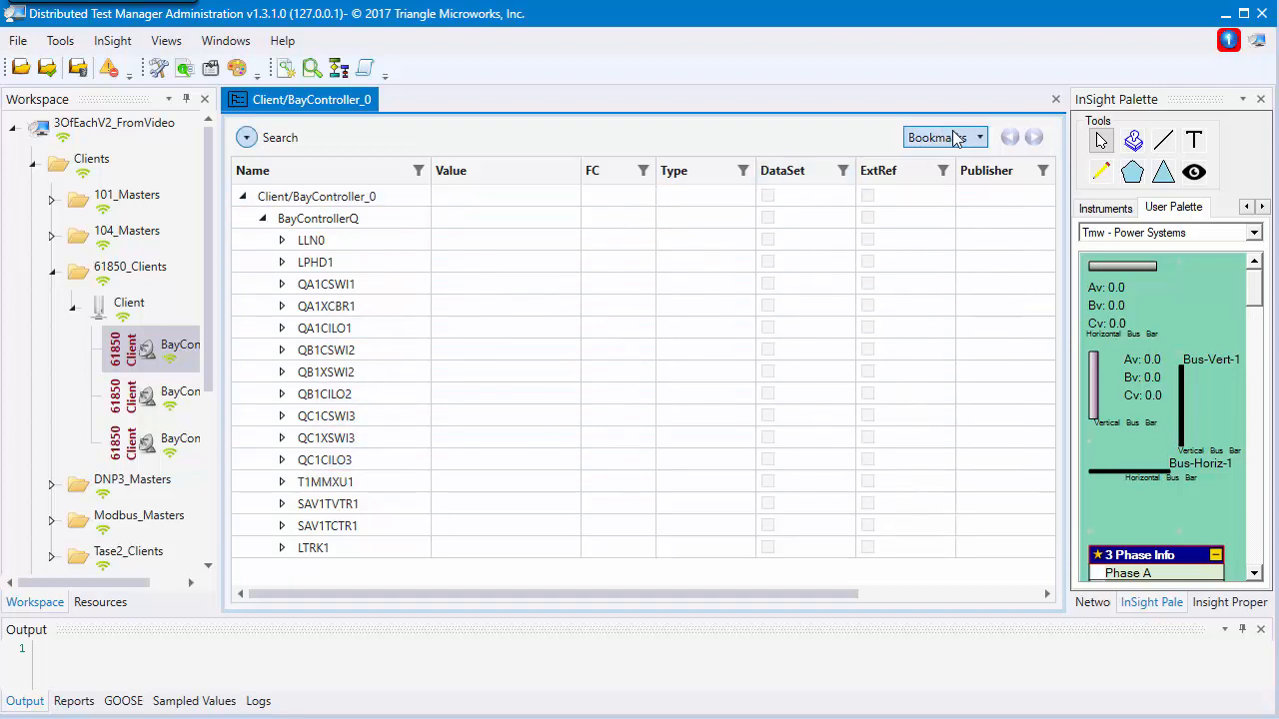
click(943, 137)
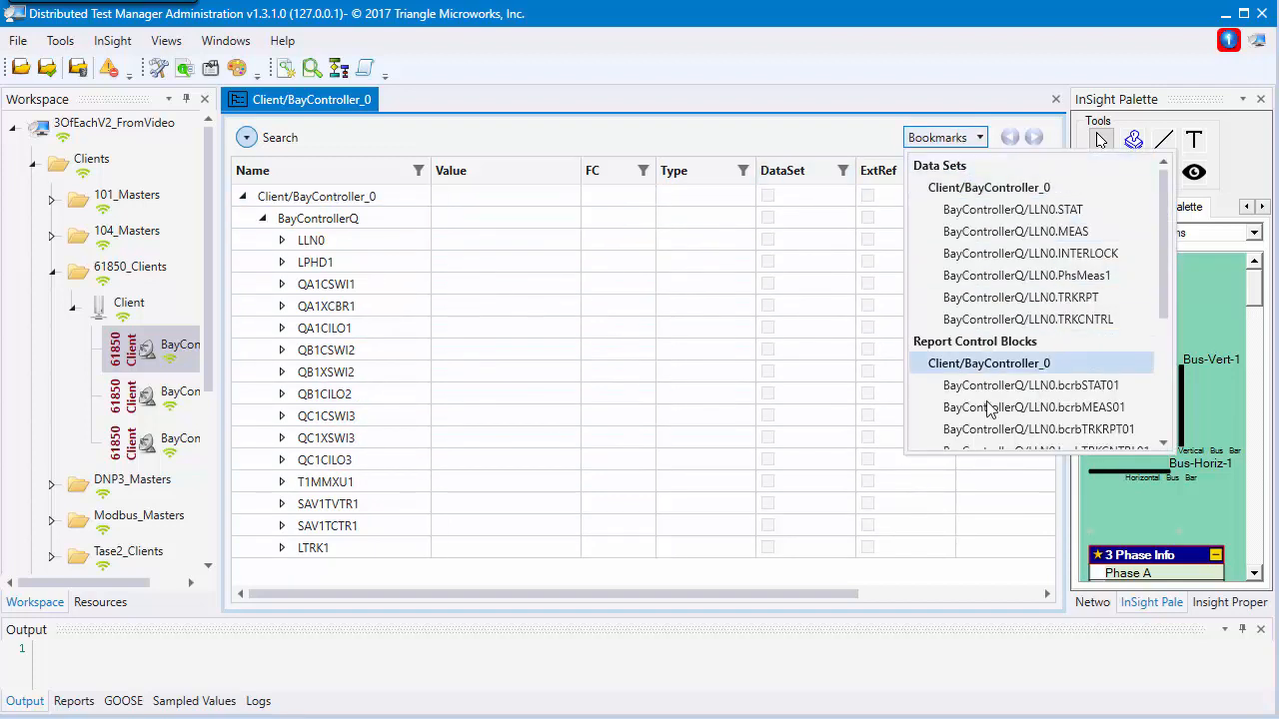
click(1049, 235)
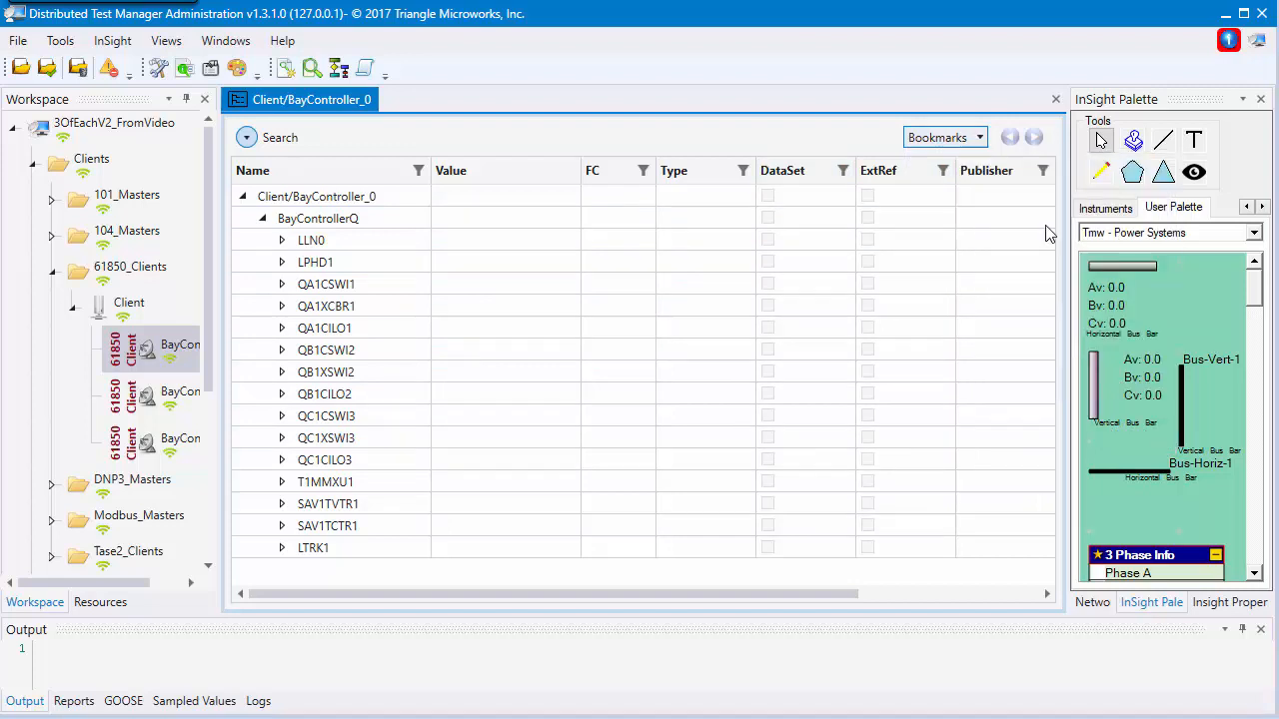
click(282, 240)
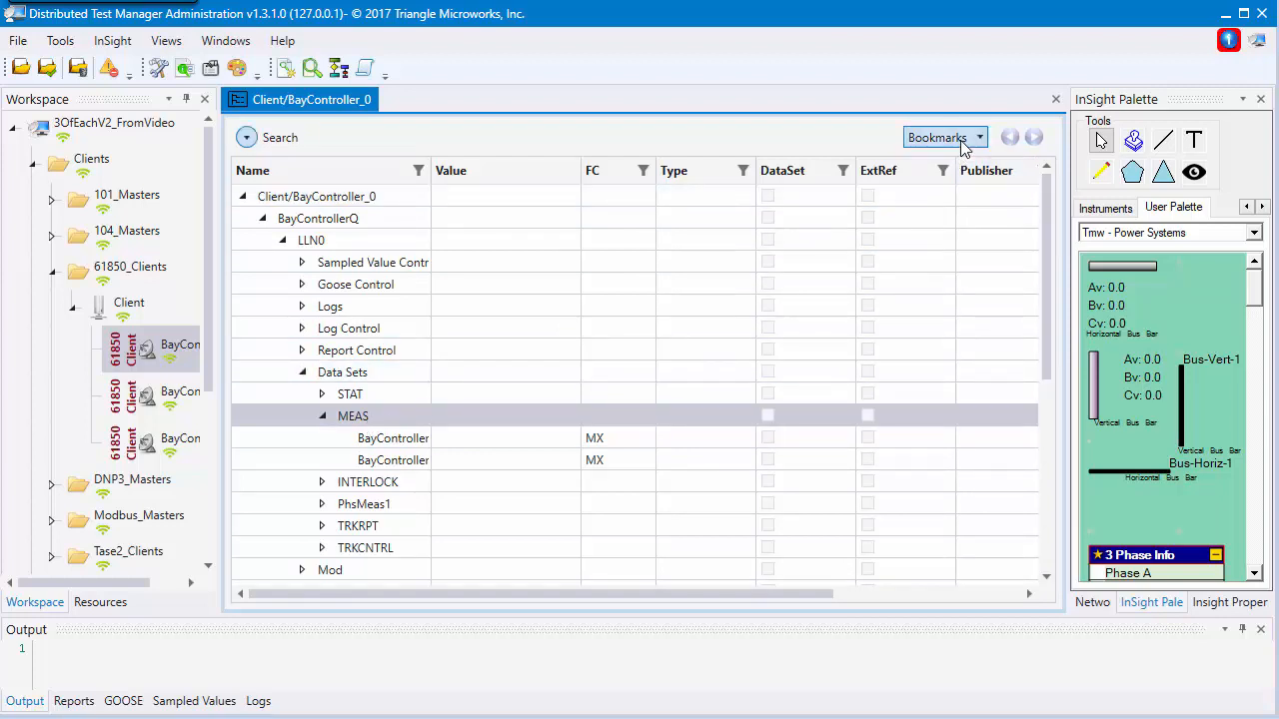
Bookmark the Logs entry Q under LLN0, then jump back to it via User Defined bookmarks
click(302, 306)
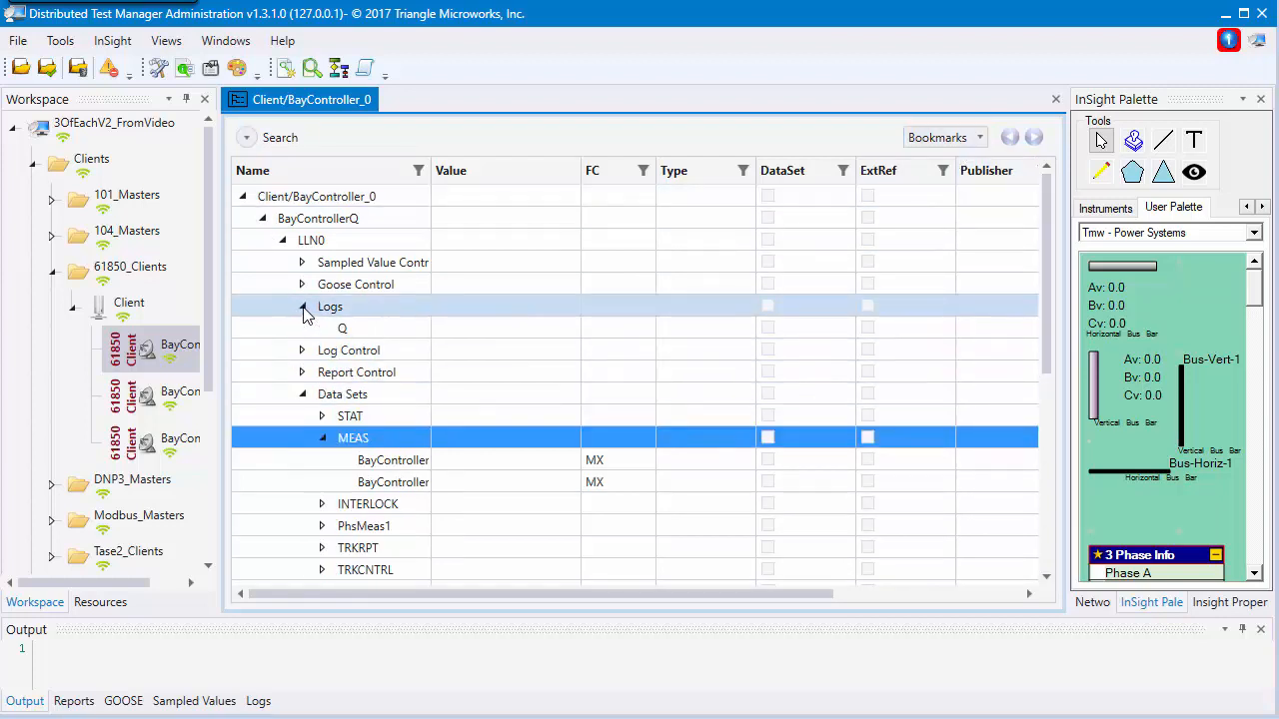
right_click(342, 328)
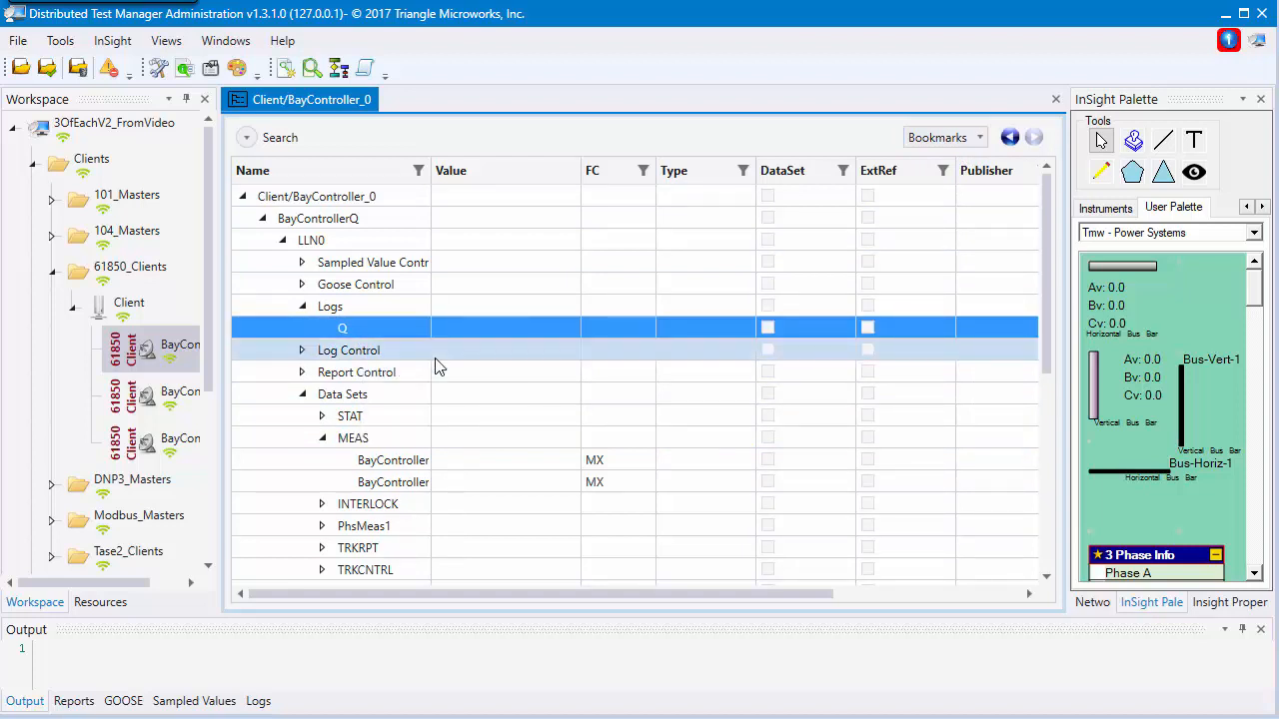
click(241, 197)
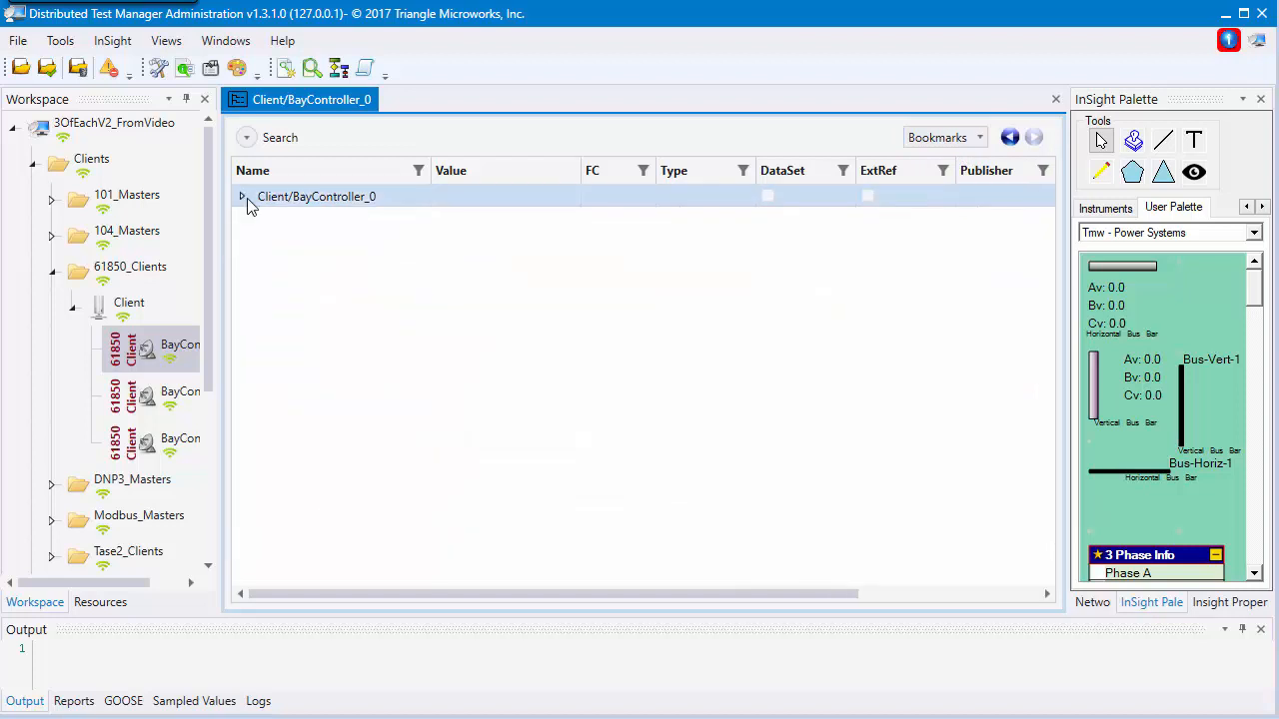
click(977, 137)
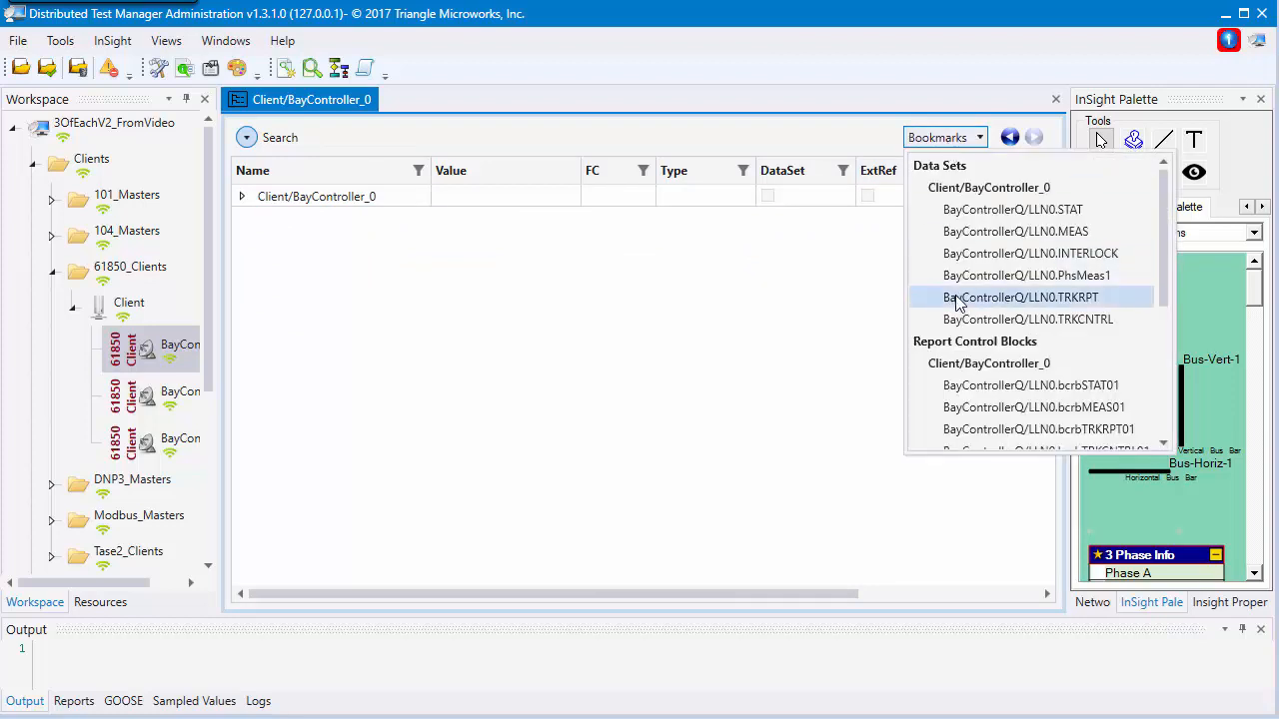
scroll(down, 3)
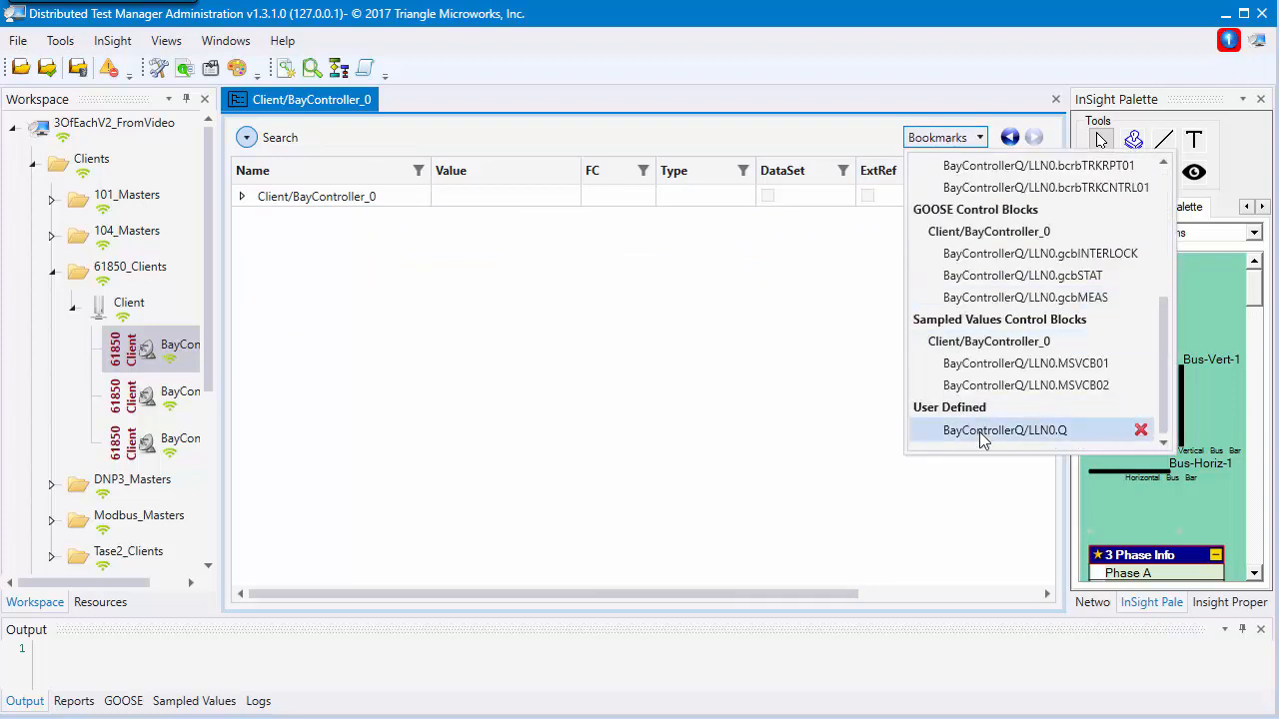
click(1004, 430)
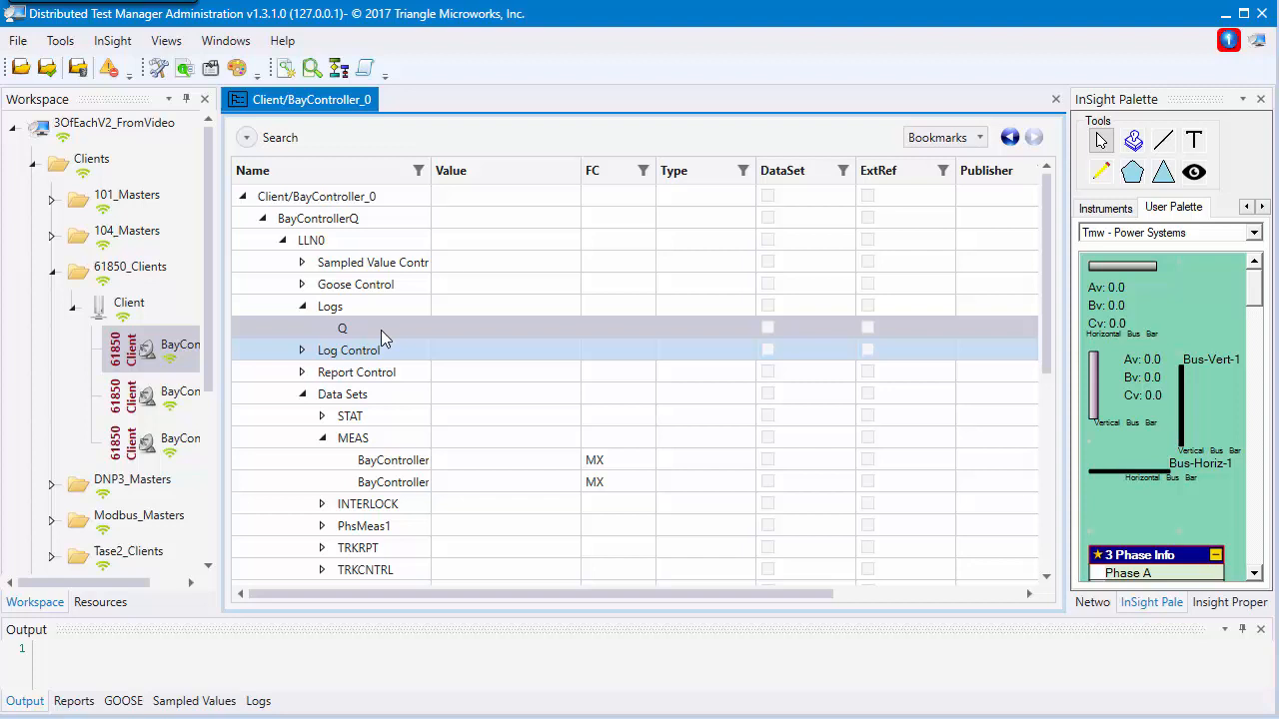
mouse_move(362, 327)
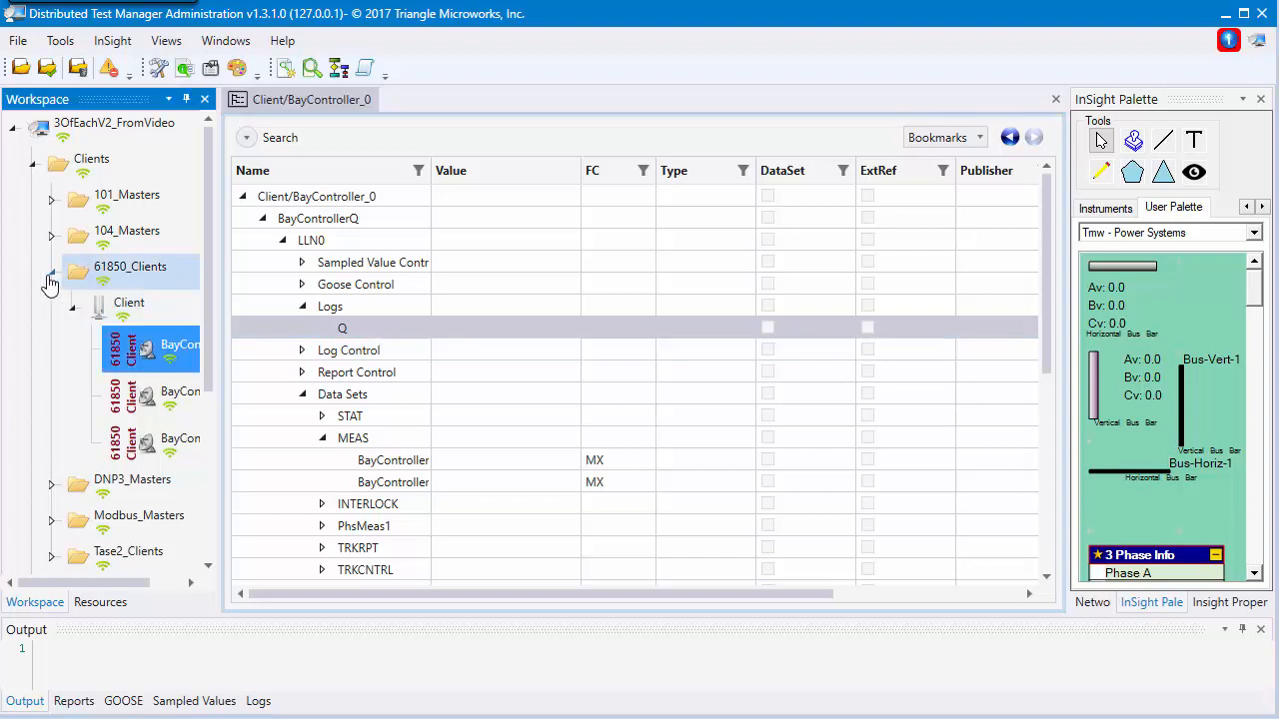
Collapse 61850_Clients and show all 56 data points of master device m101
click(50, 267)
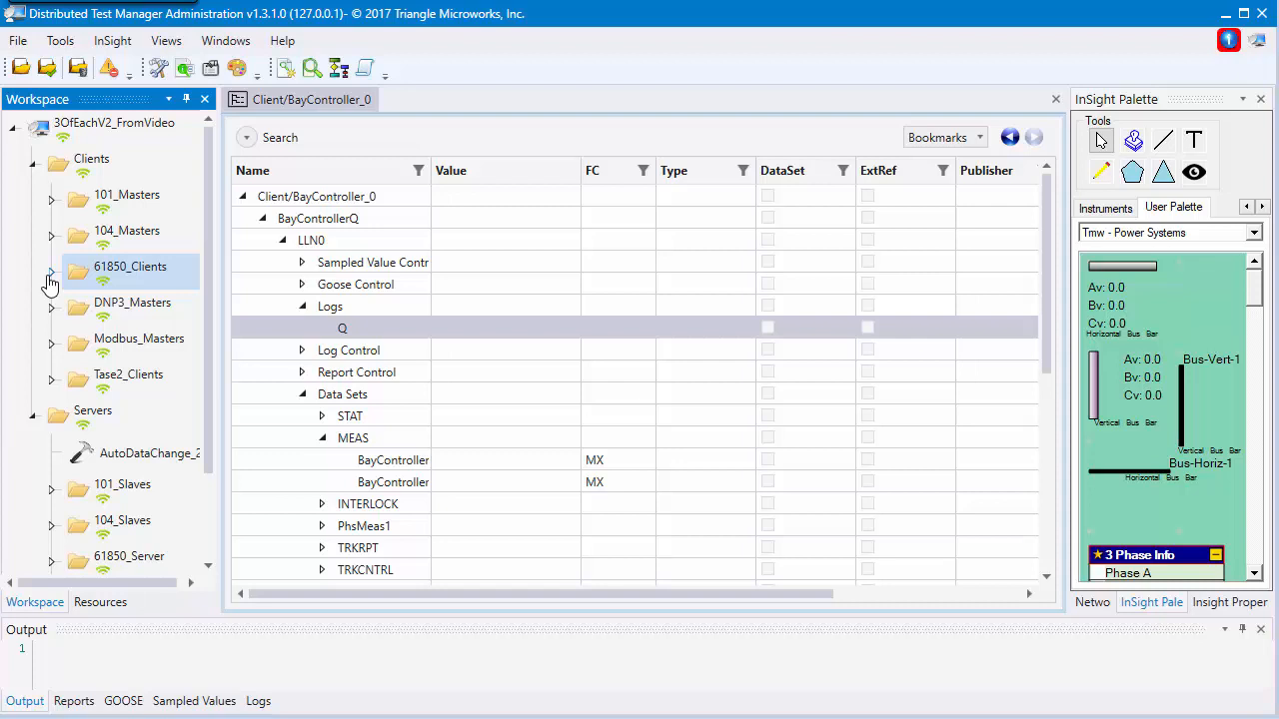
click(51, 200)
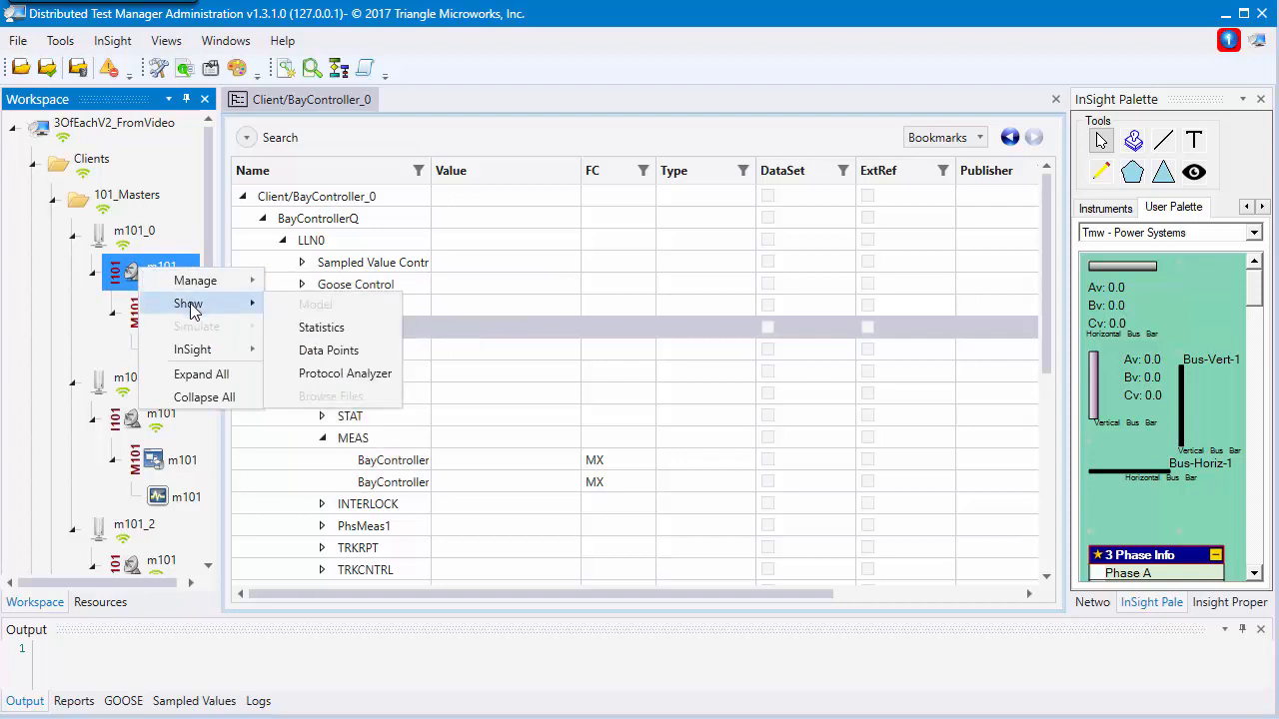
click(329, 350)
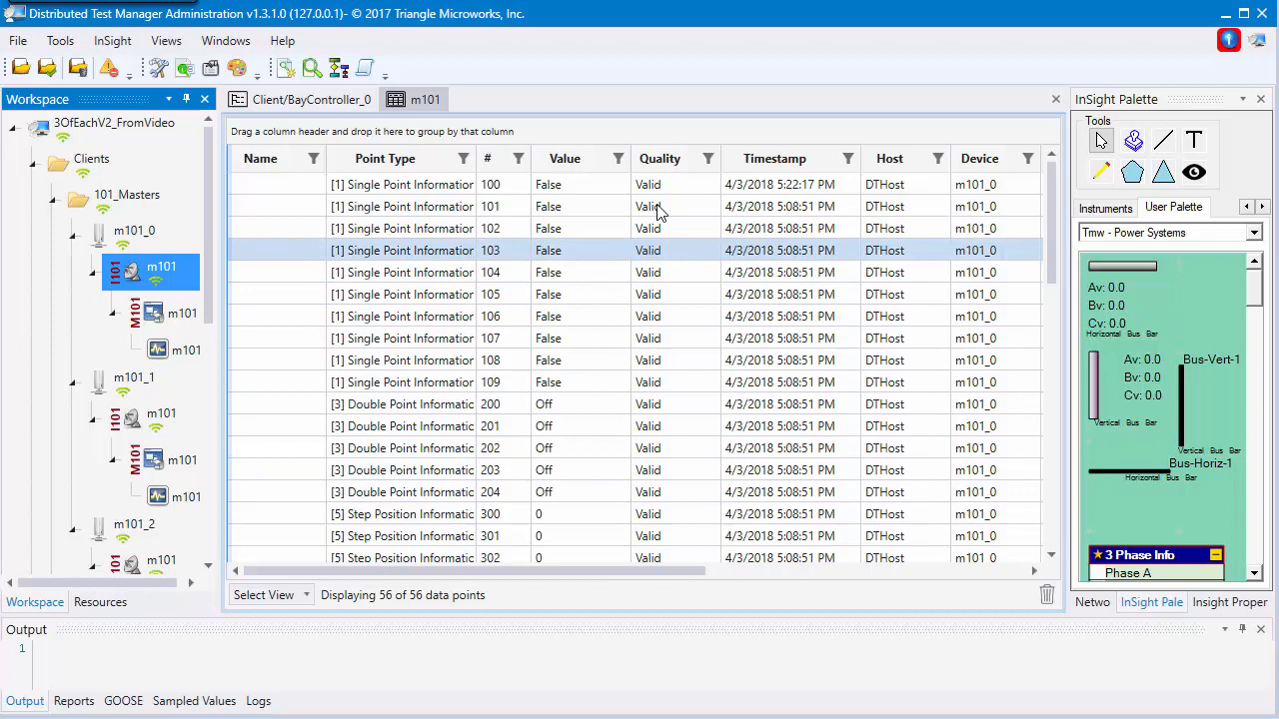
click(600, 513)
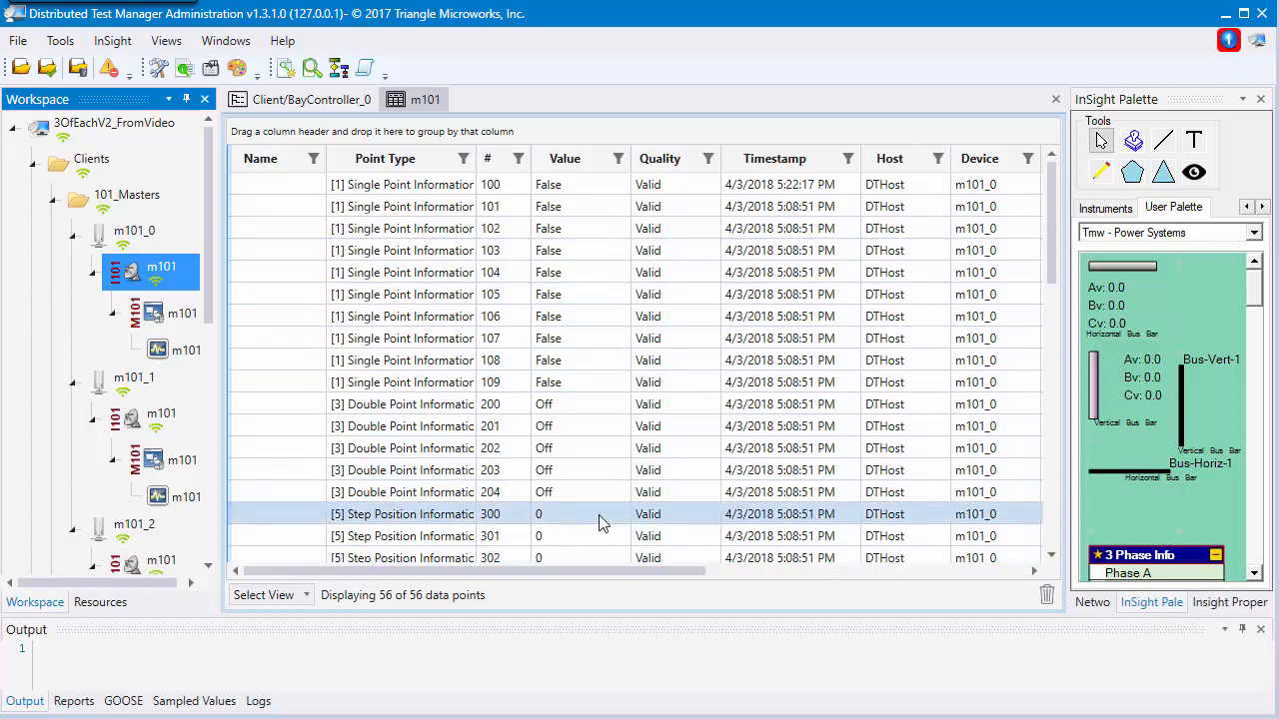
click(578, 293)
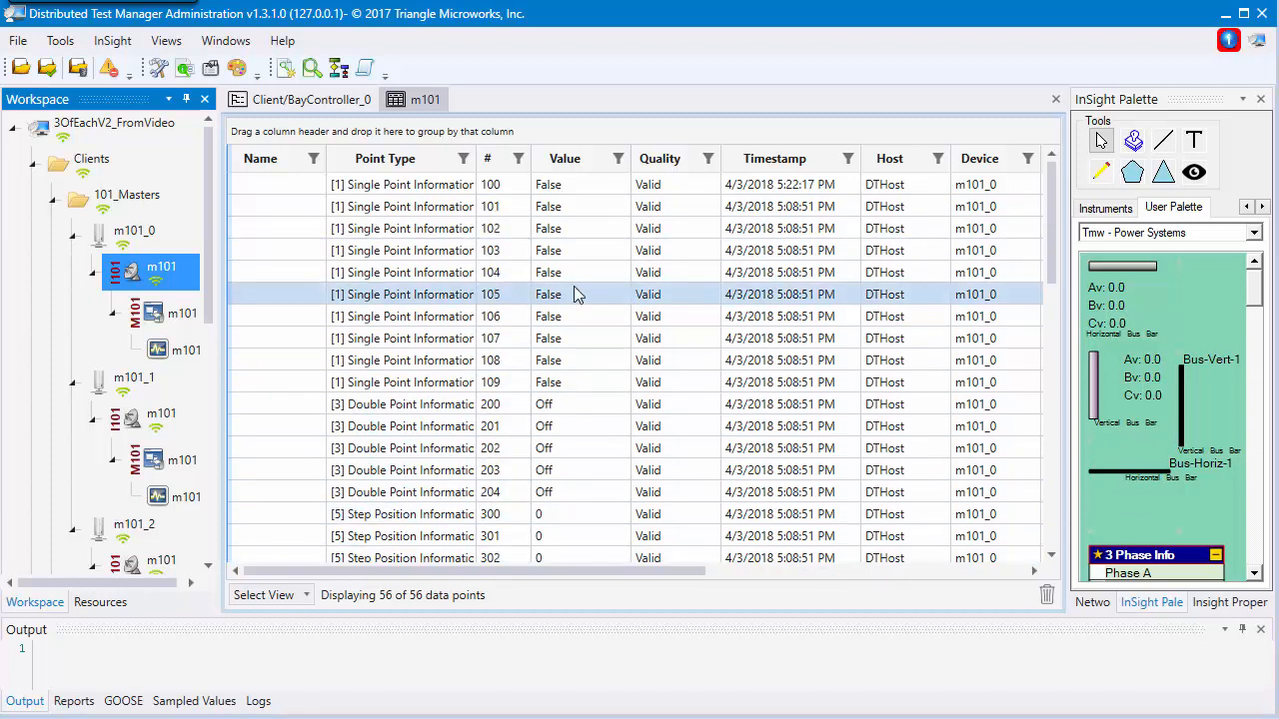
scroll(down, 3)
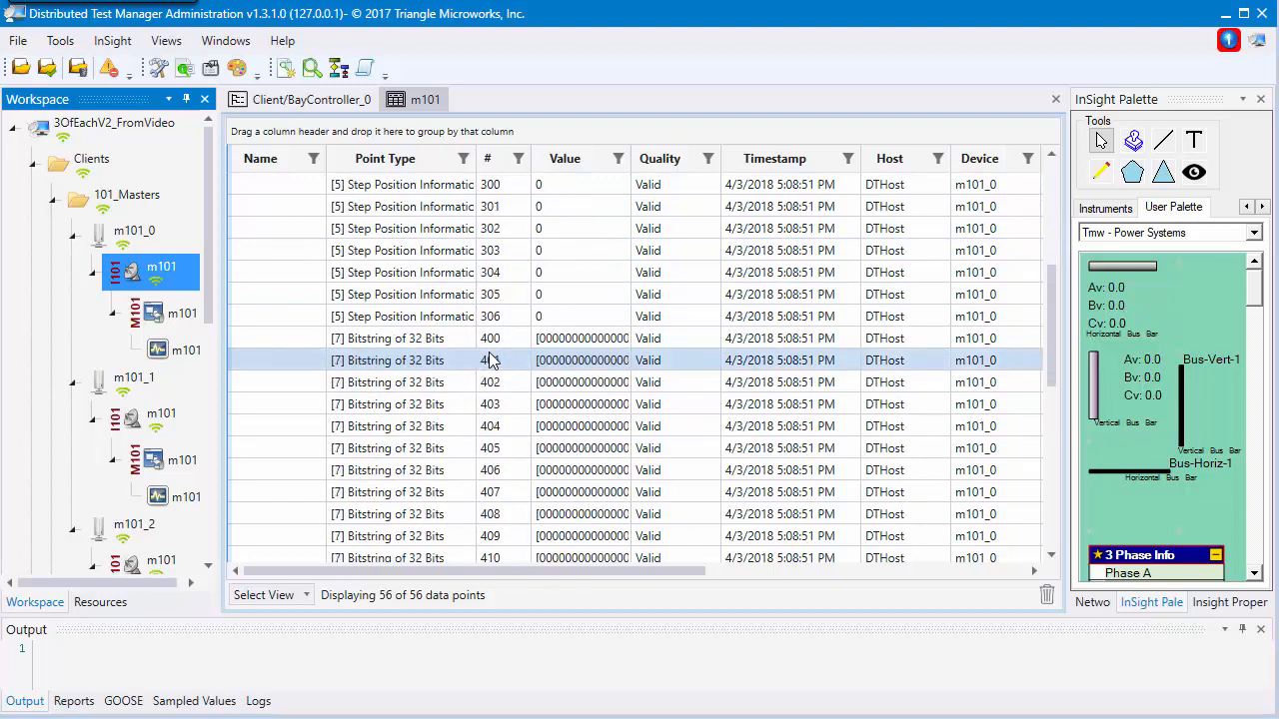
scroll(down, 3)
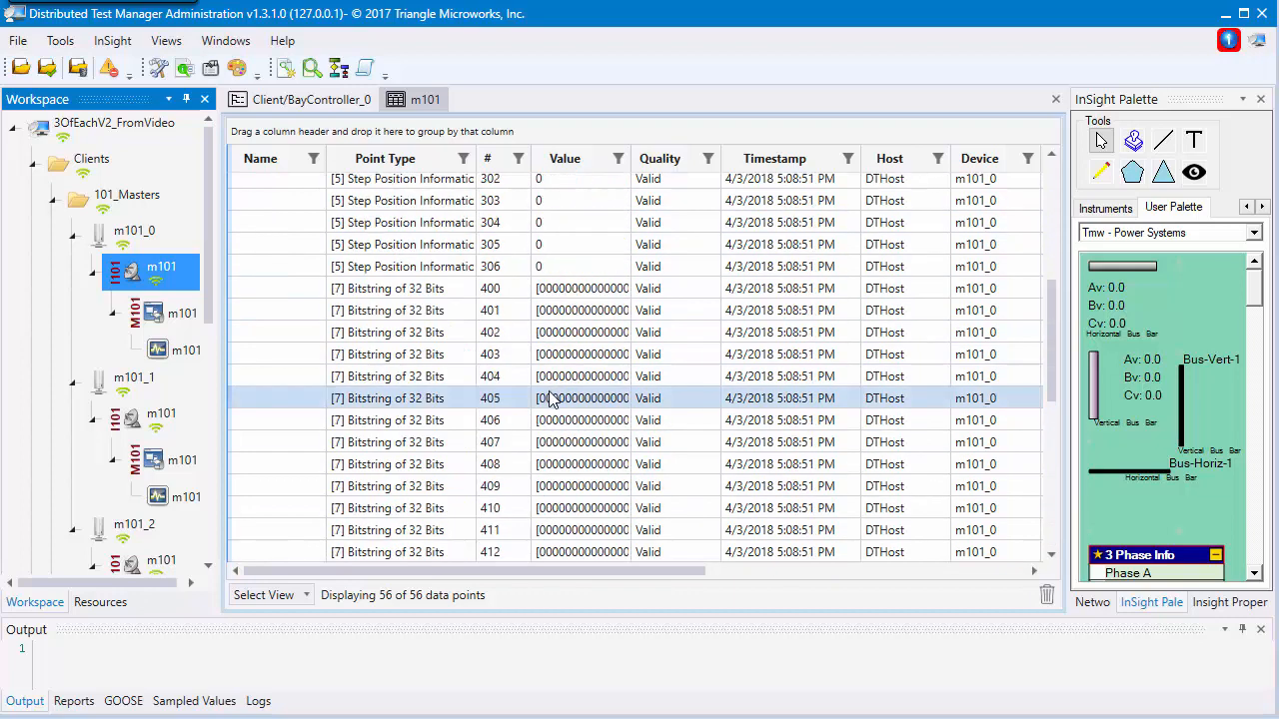
scroll(up, 3)
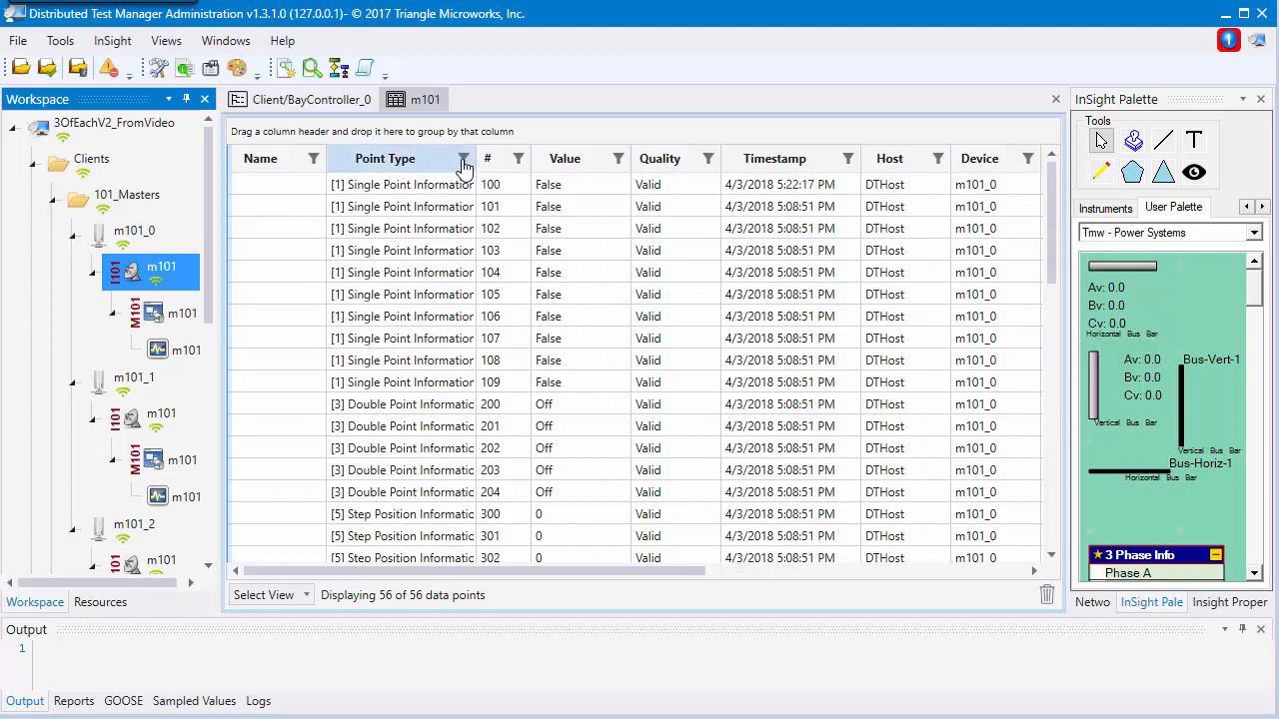
click(462, 158)
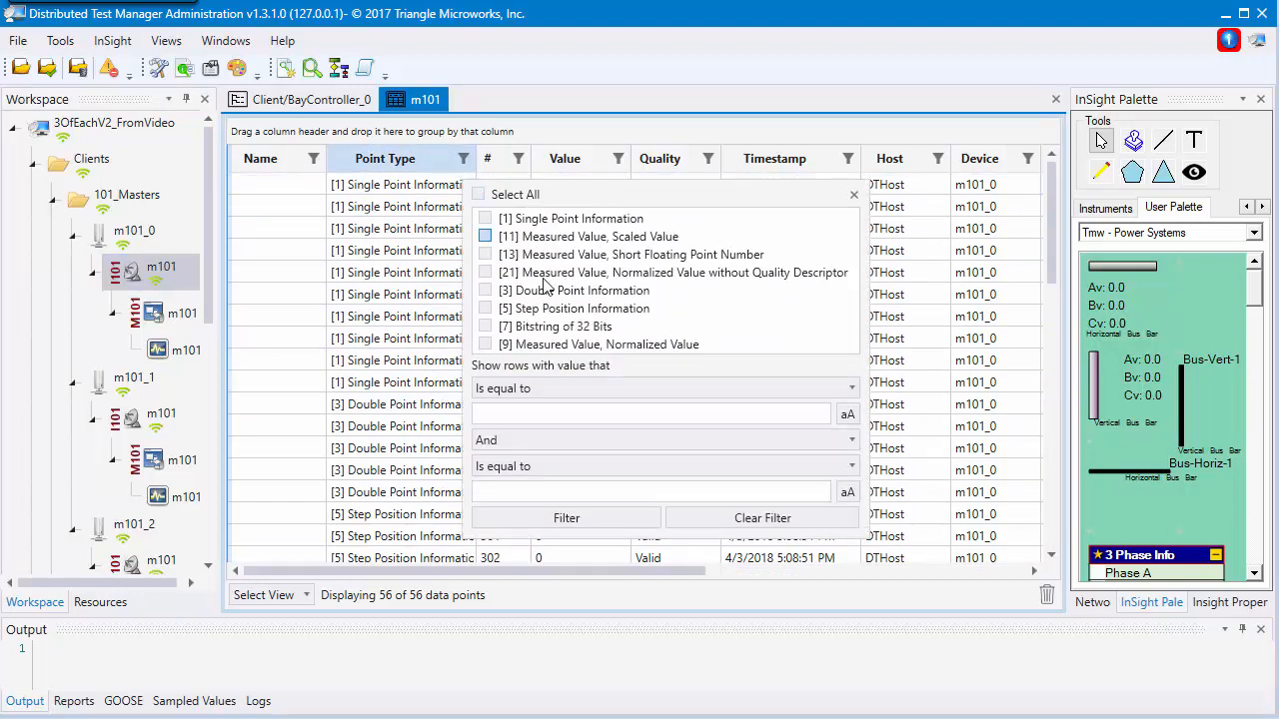
click(484, 236)
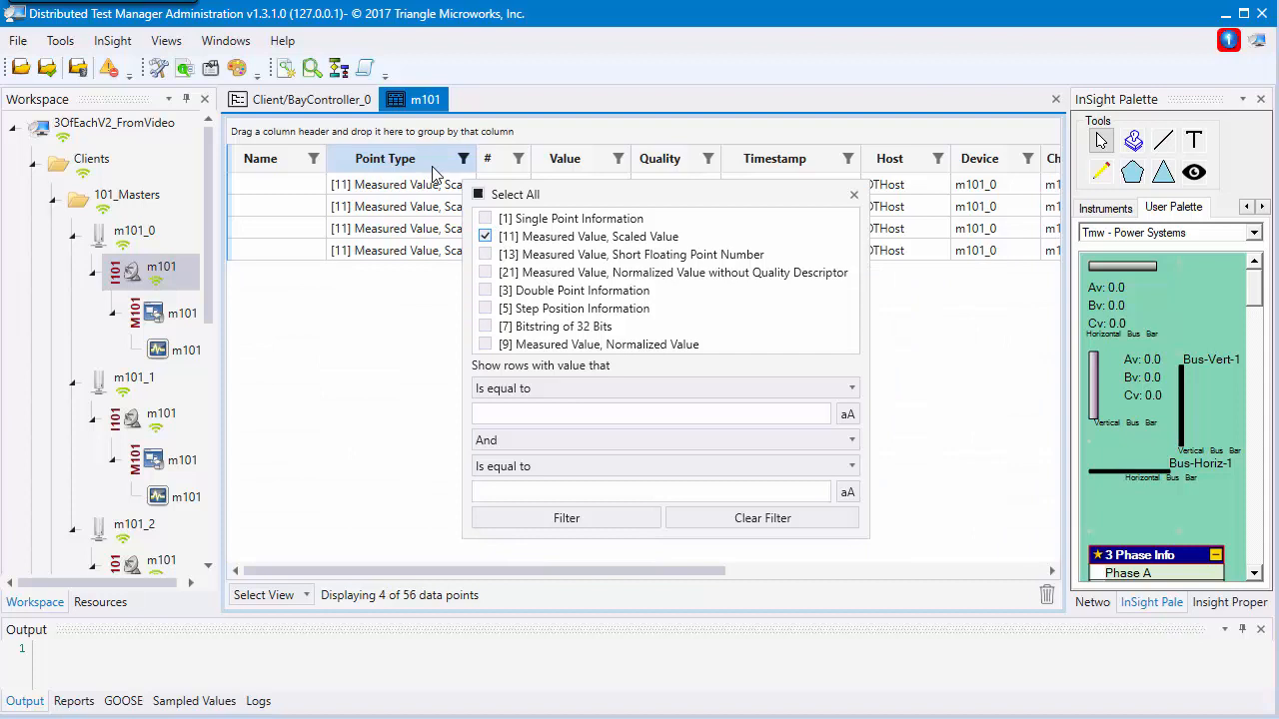
click(485, 236)
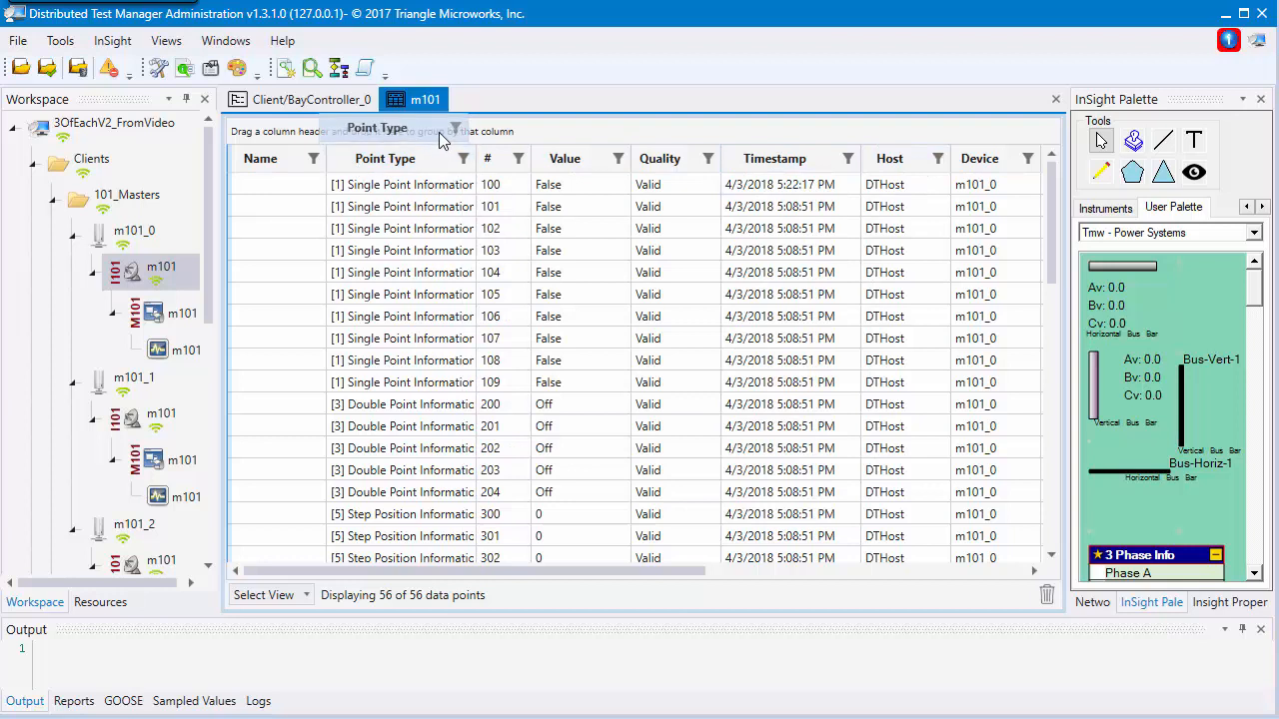
Group m101's points by Point Type into collapsed groups and collapse 101_Masters
drag(385, 158, 377, 131)
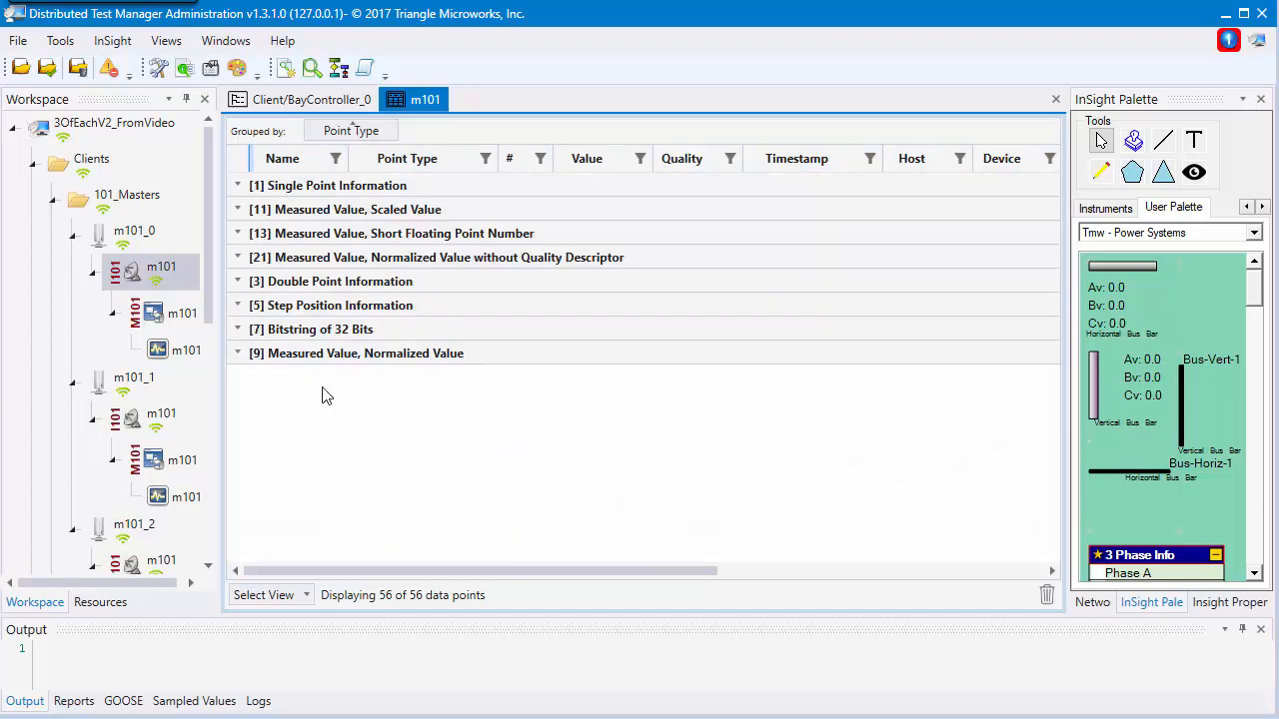
click(238, 186)
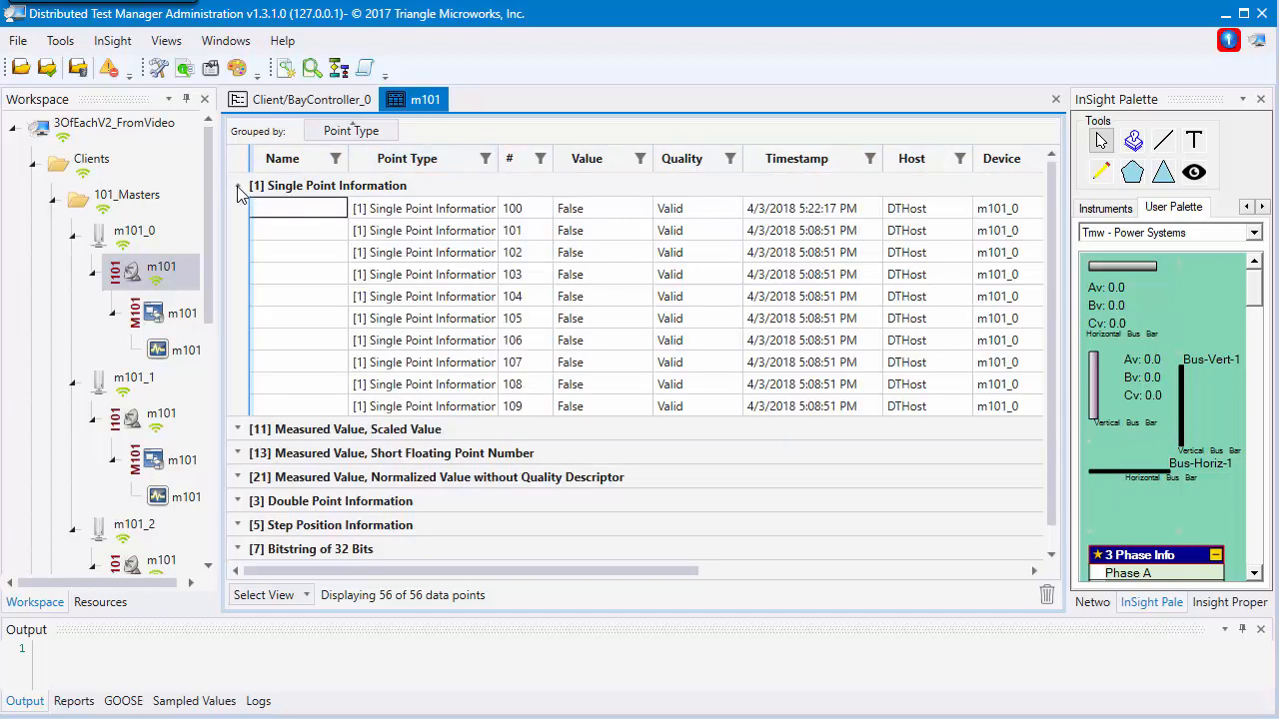
click(238, 185)
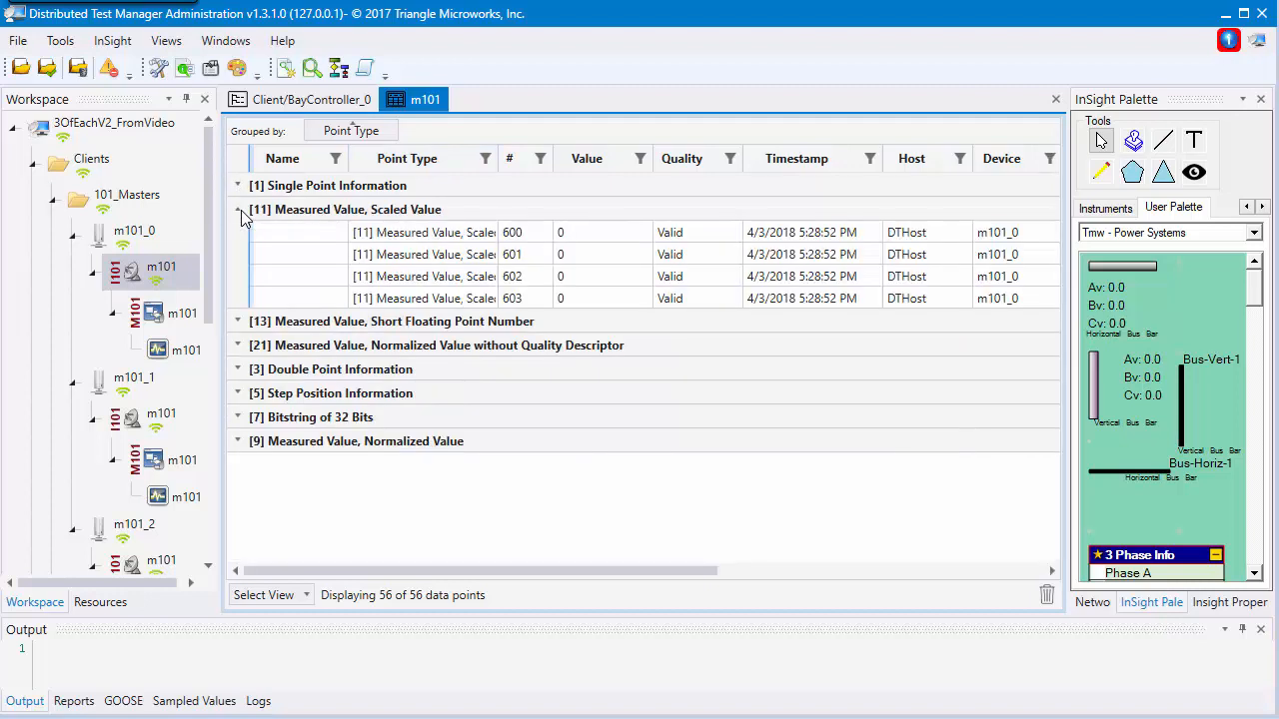
click(238, 209)
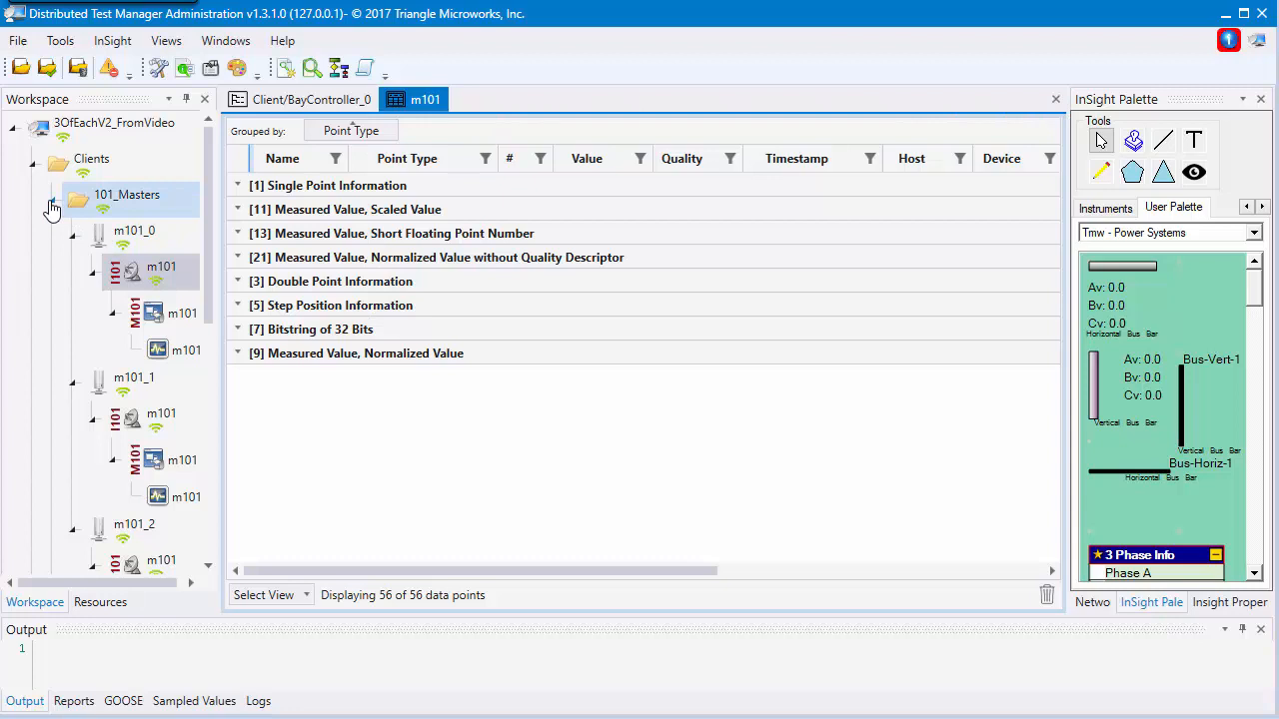
click(52, 195)
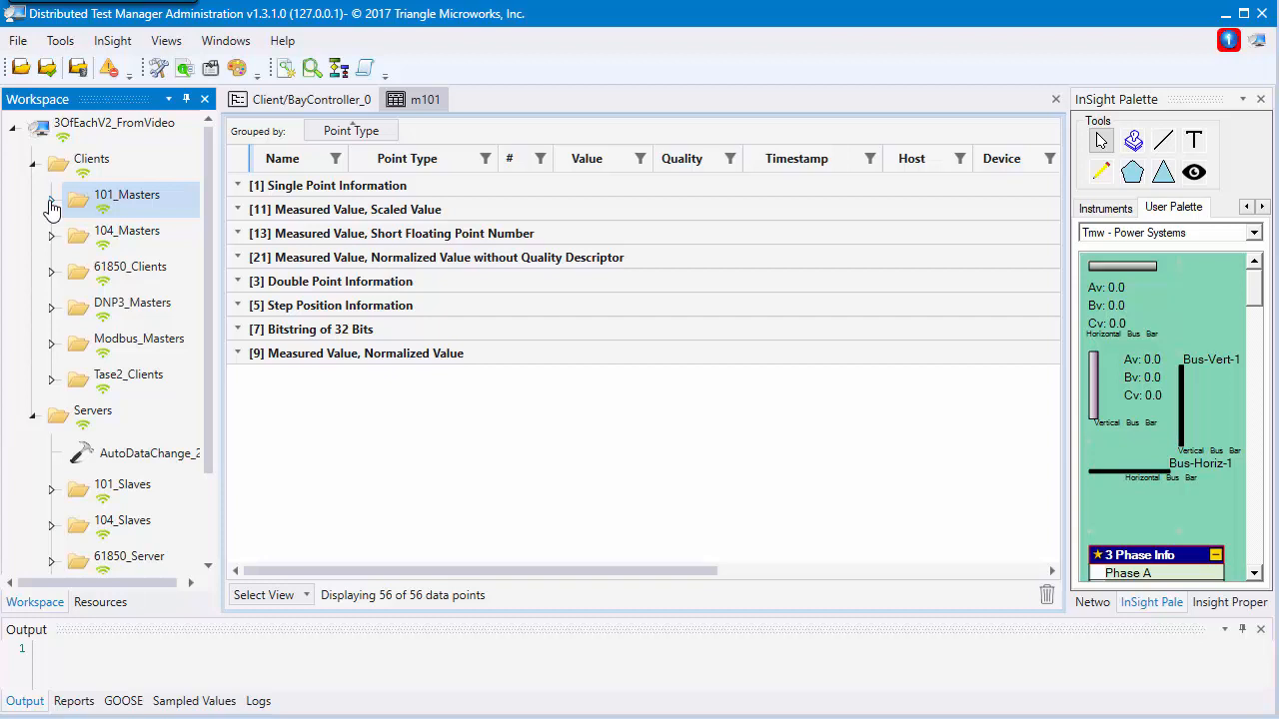
click(91, 159)
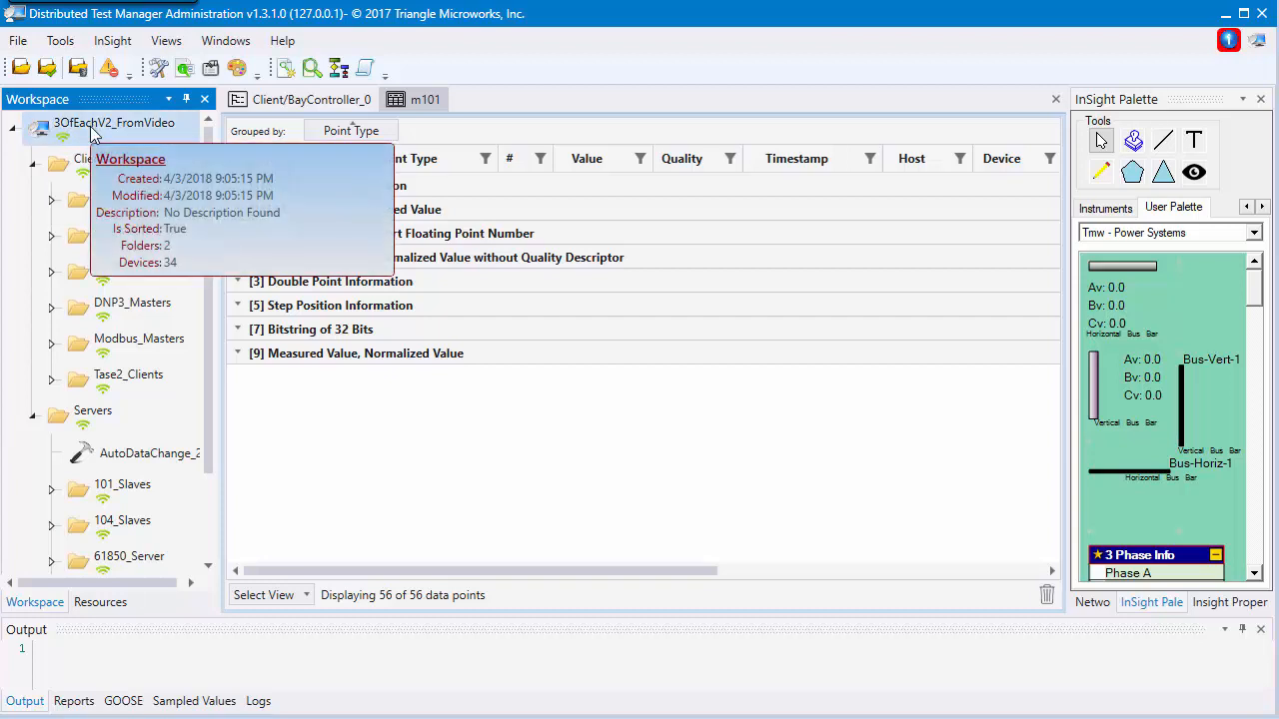
Request data points for the whole workspace and confirm loading all 36 devices
right_click(113, 122)
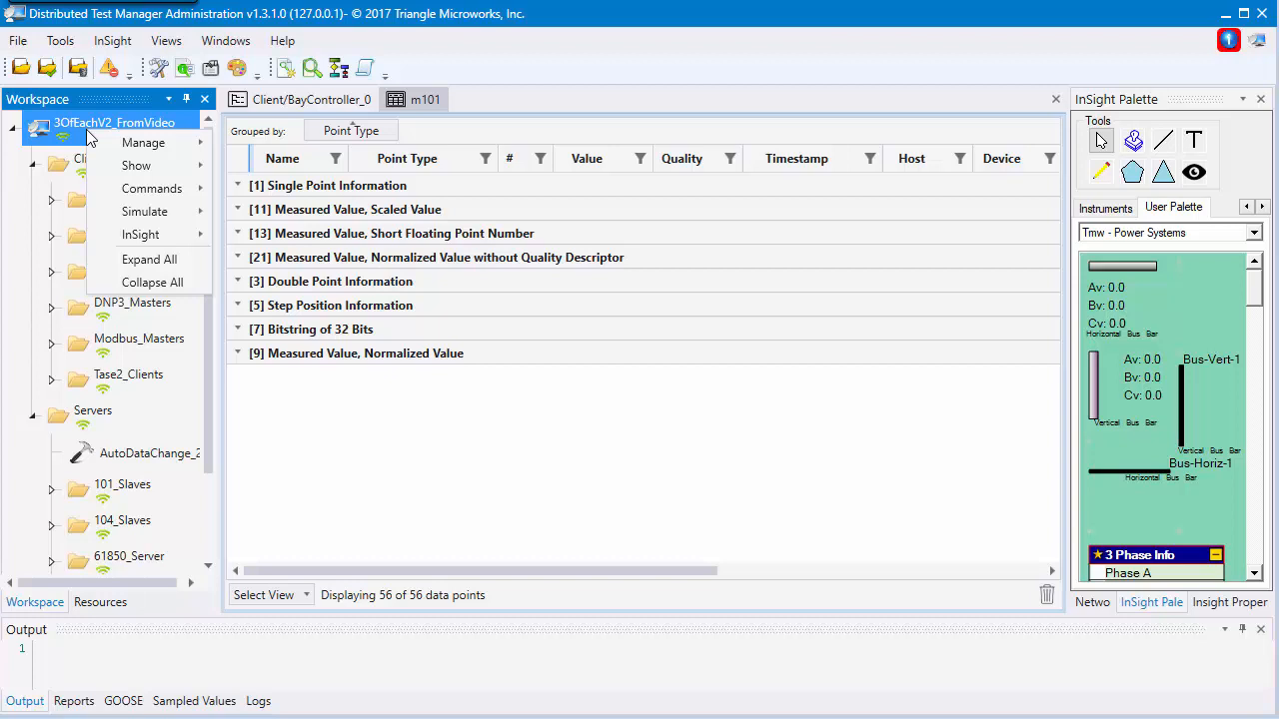
click(137, 164)
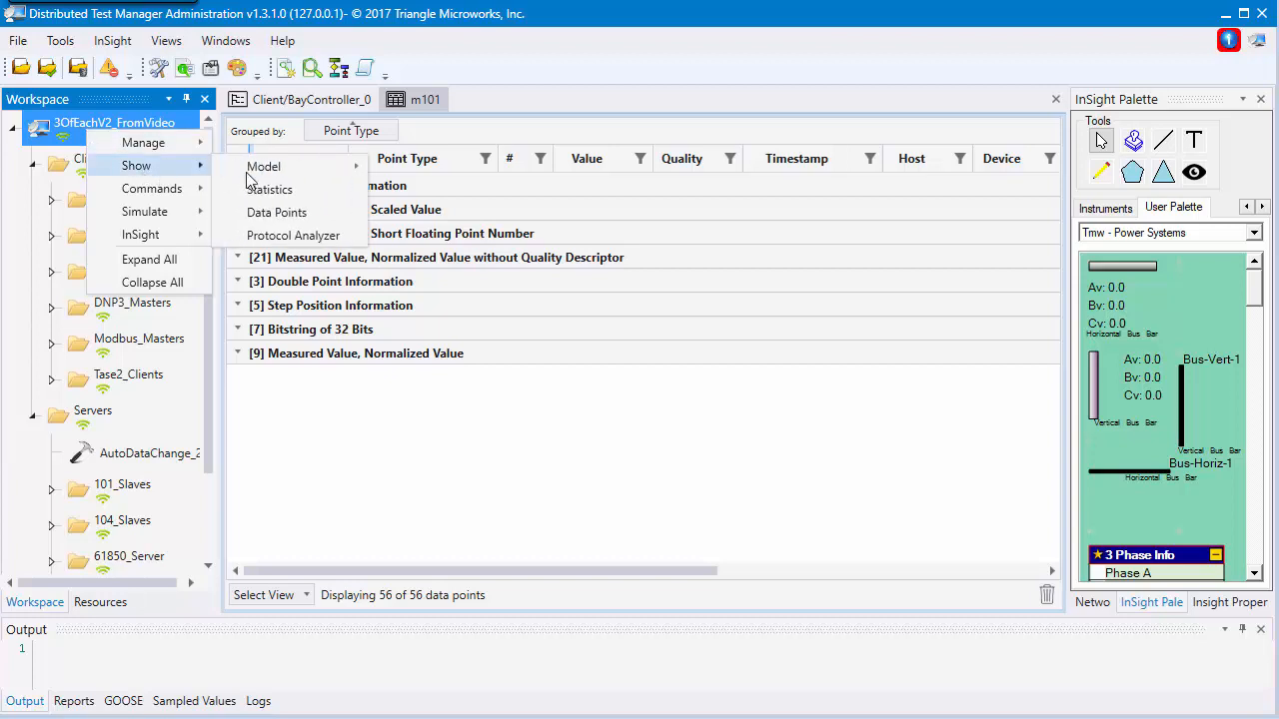
click(276, 212)
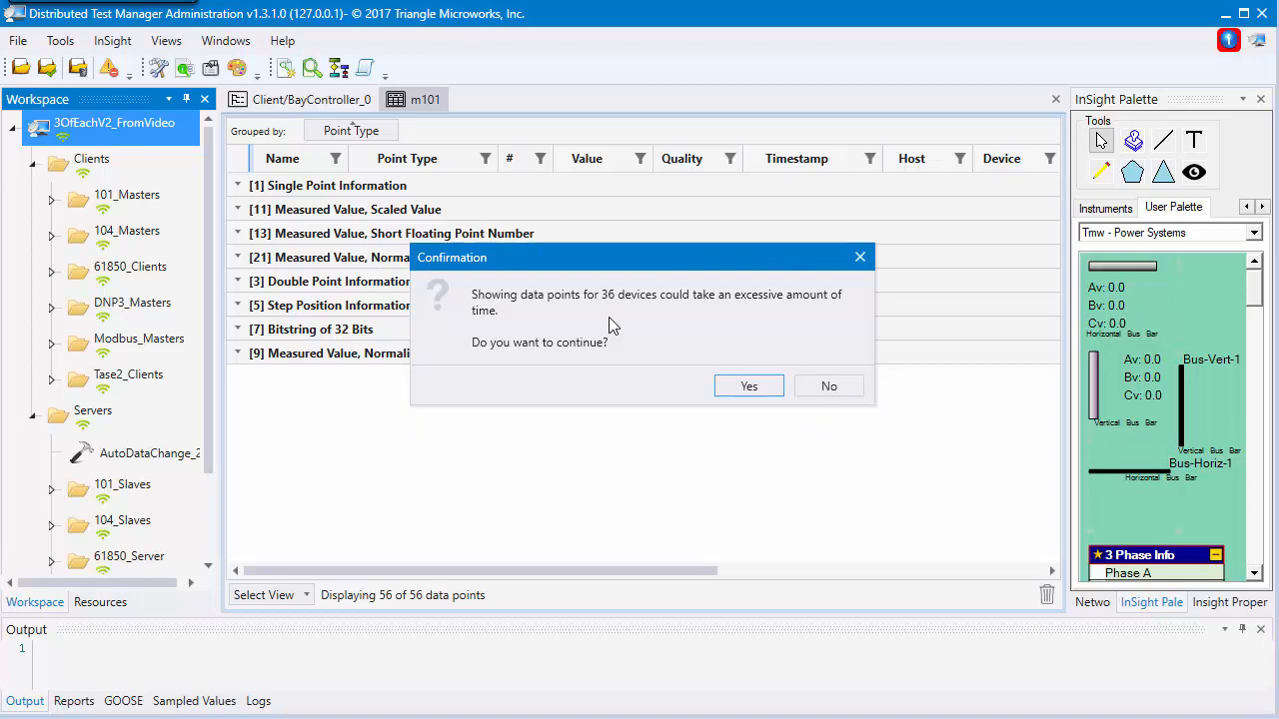
mouse_move(748, 386)
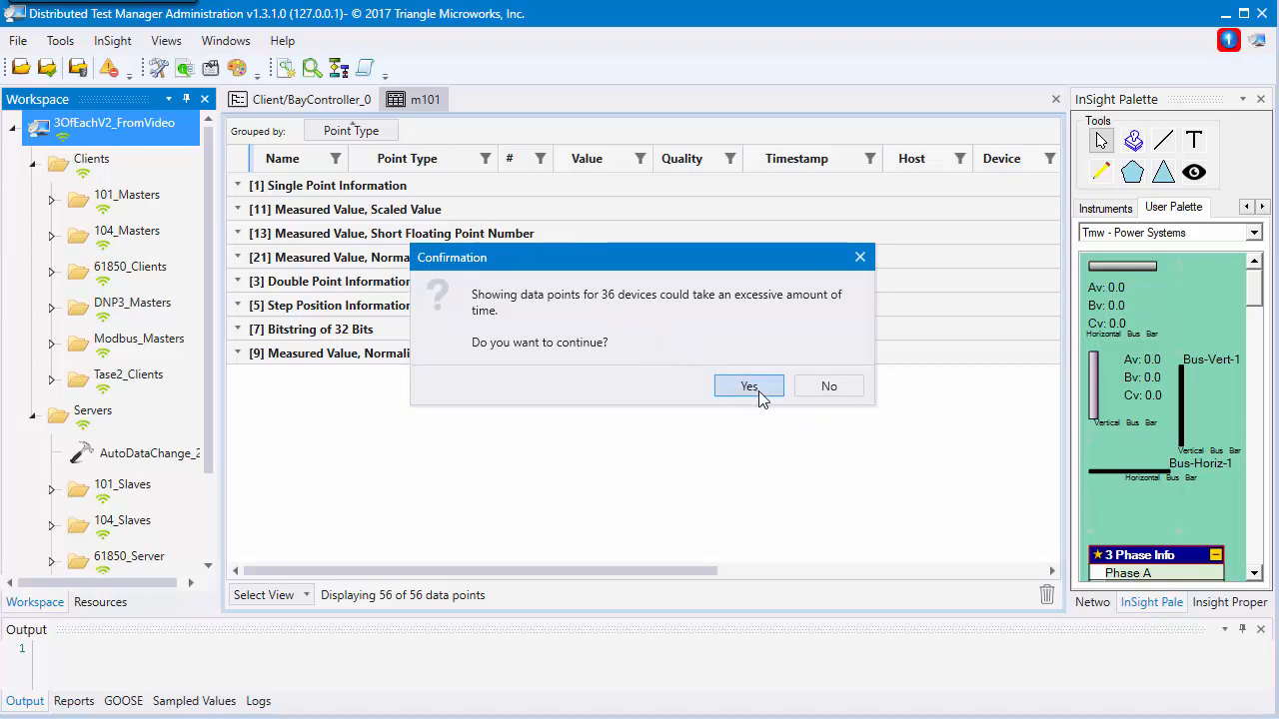
click(749, 385)
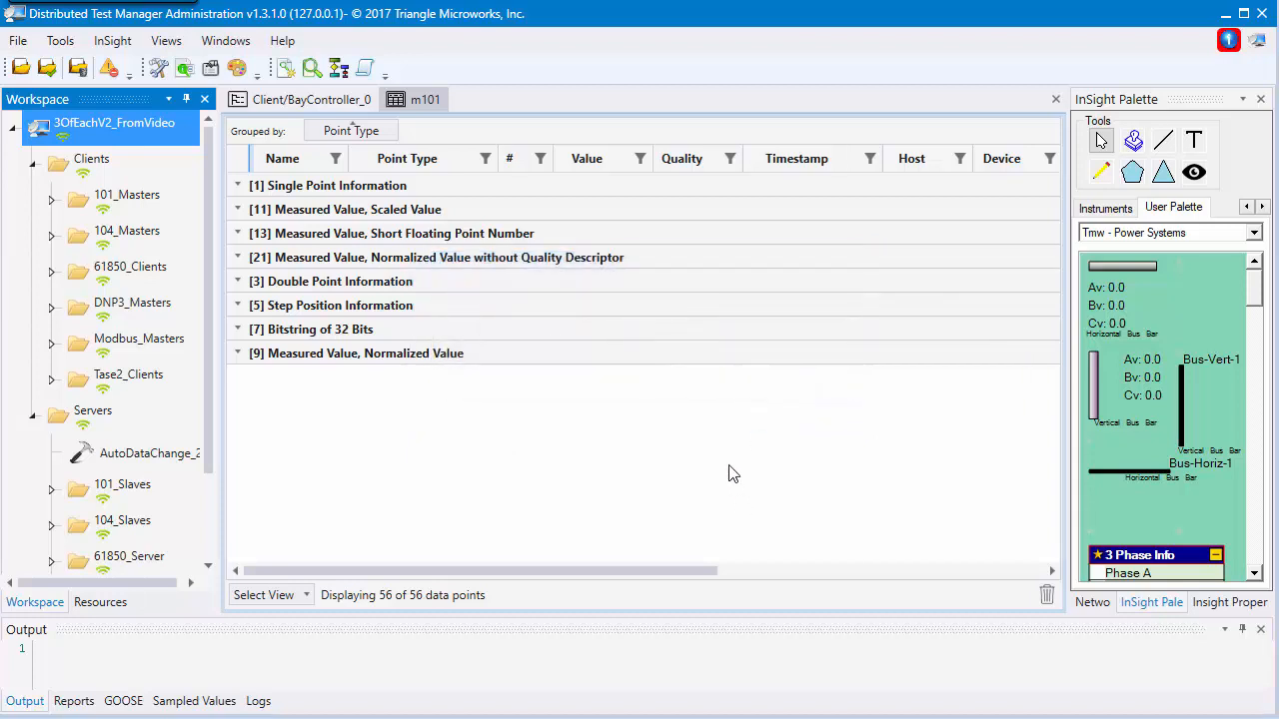
Browse the 9,669 device-grouped workspace points and expand the m101_1 group
click(508, 99)
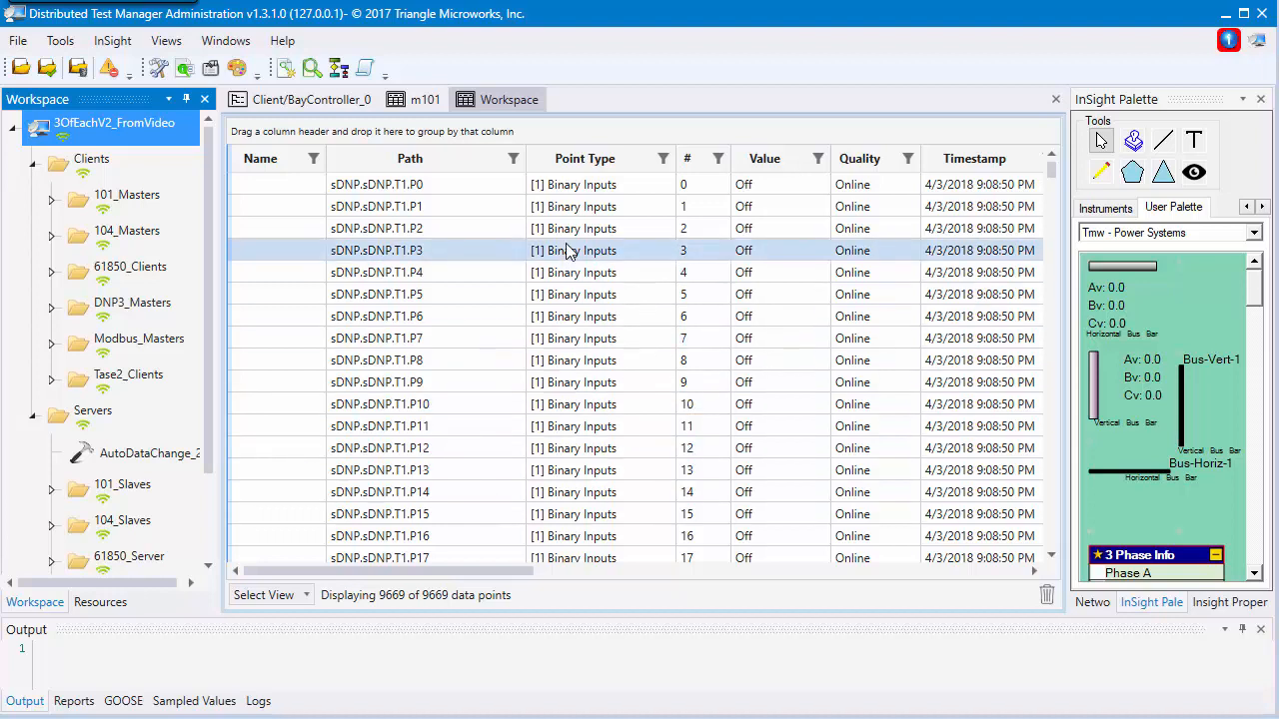
click(380, 404)
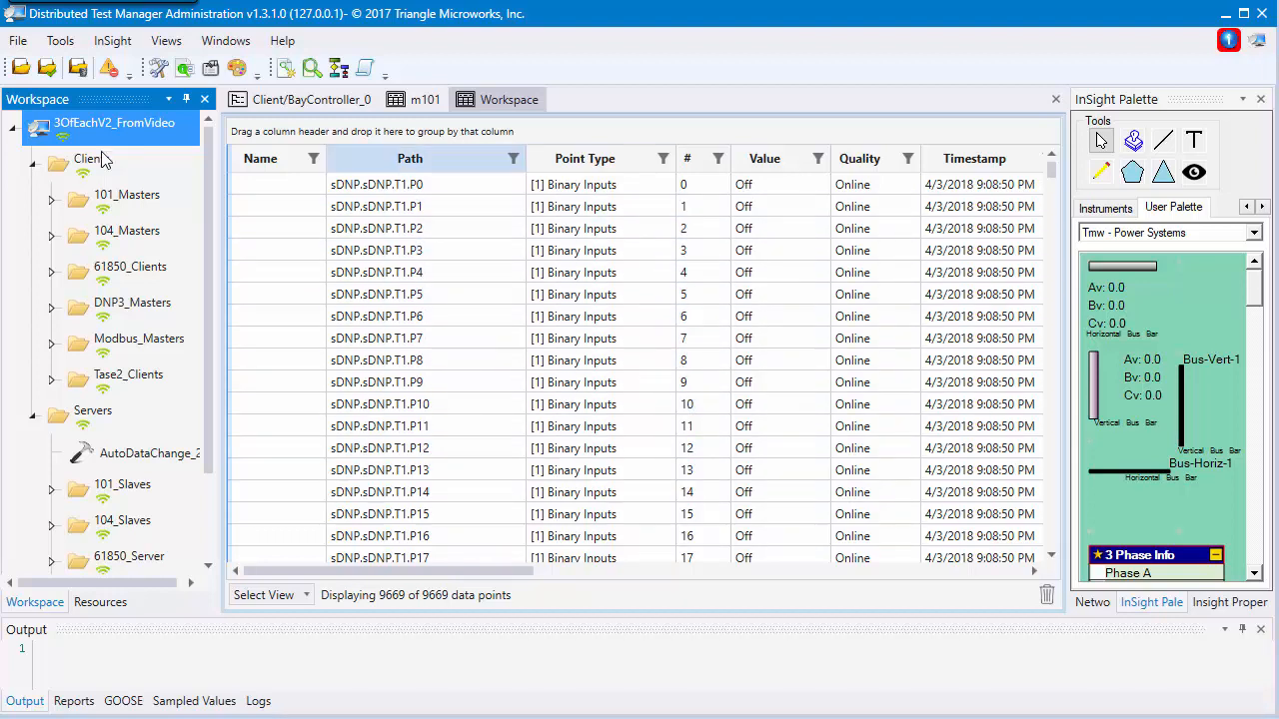
click(122, 521)
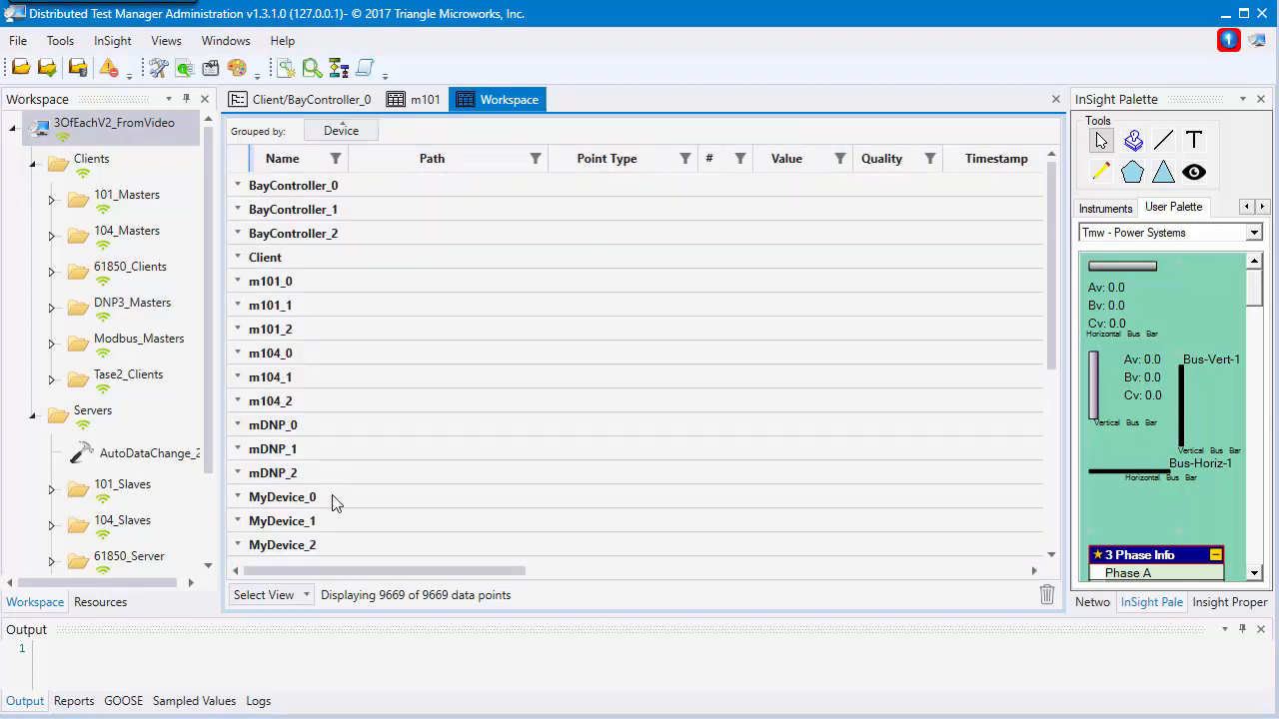
scroll(down, 3)
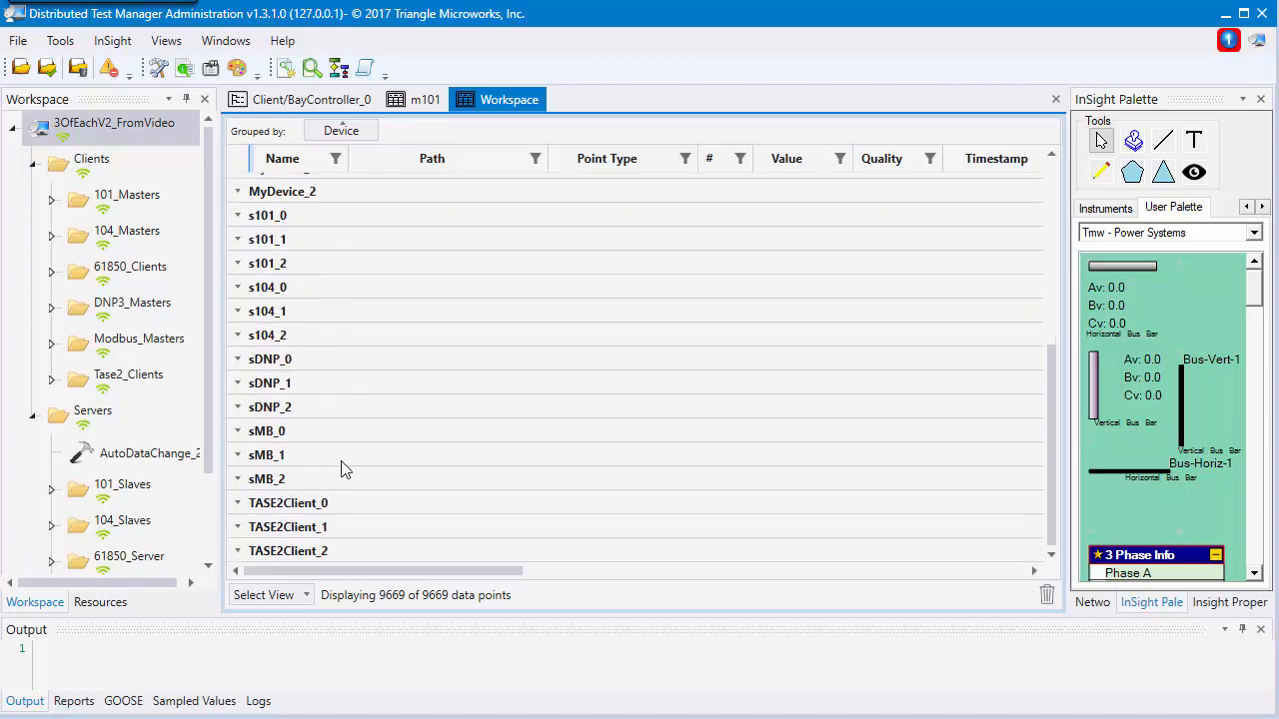
scroll(up, 3)
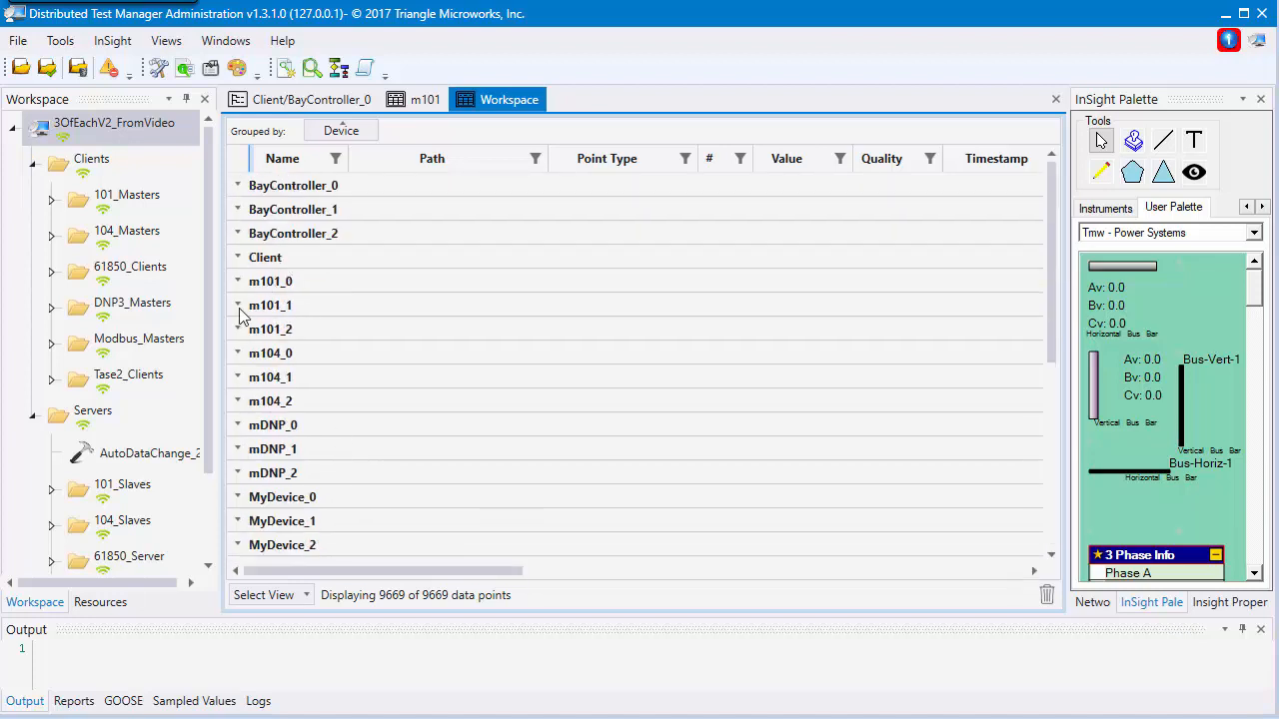
click(238, 304)
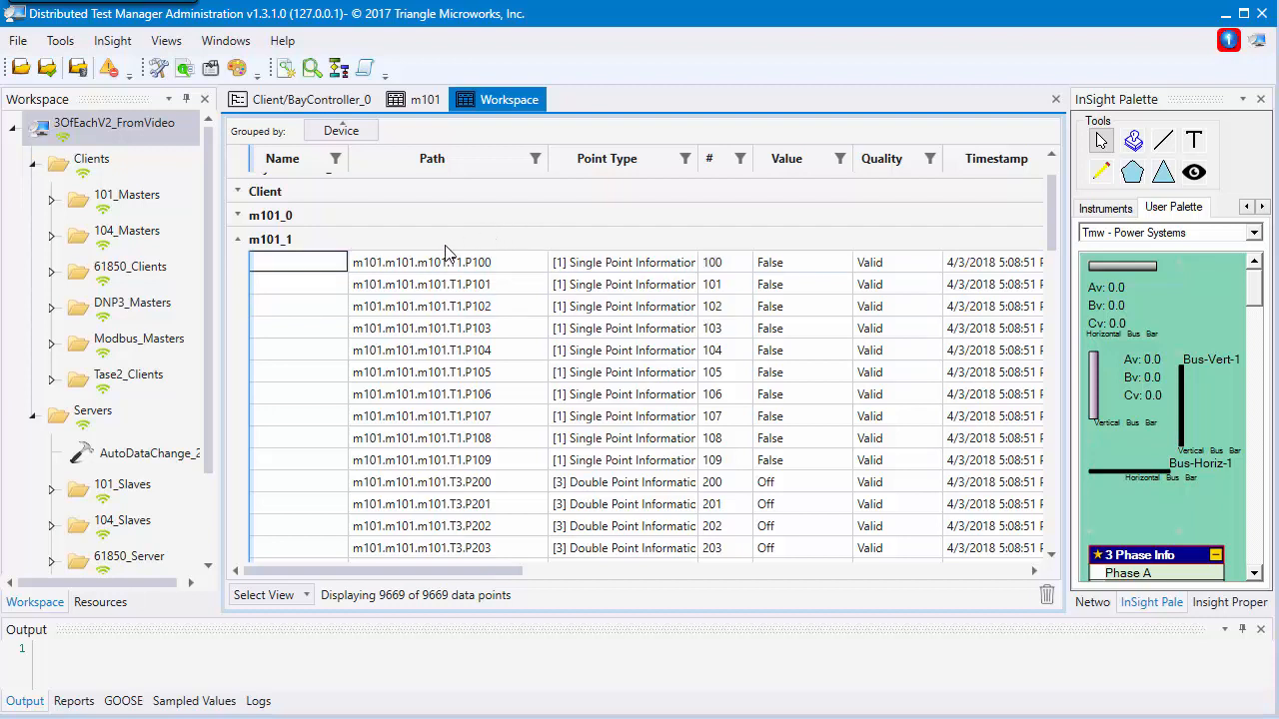
Add an InSight display named 'Video' to the workspace
click(122, 484)
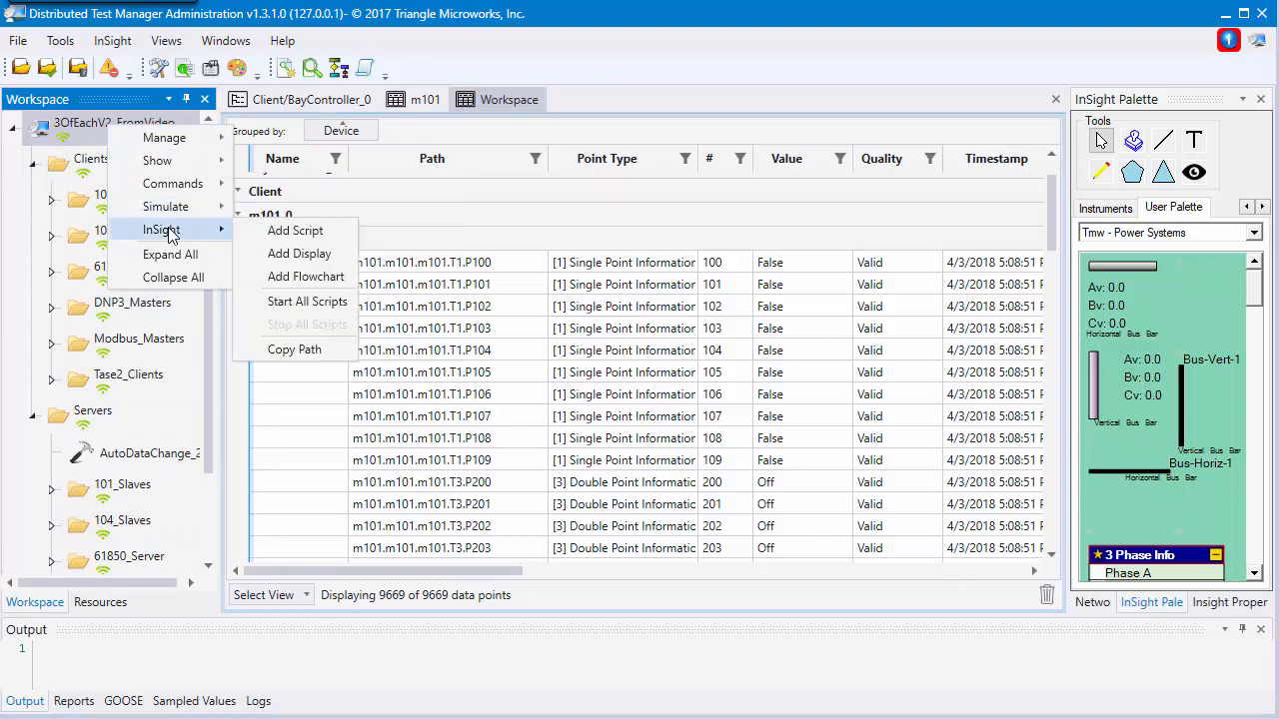
click(299, 253)
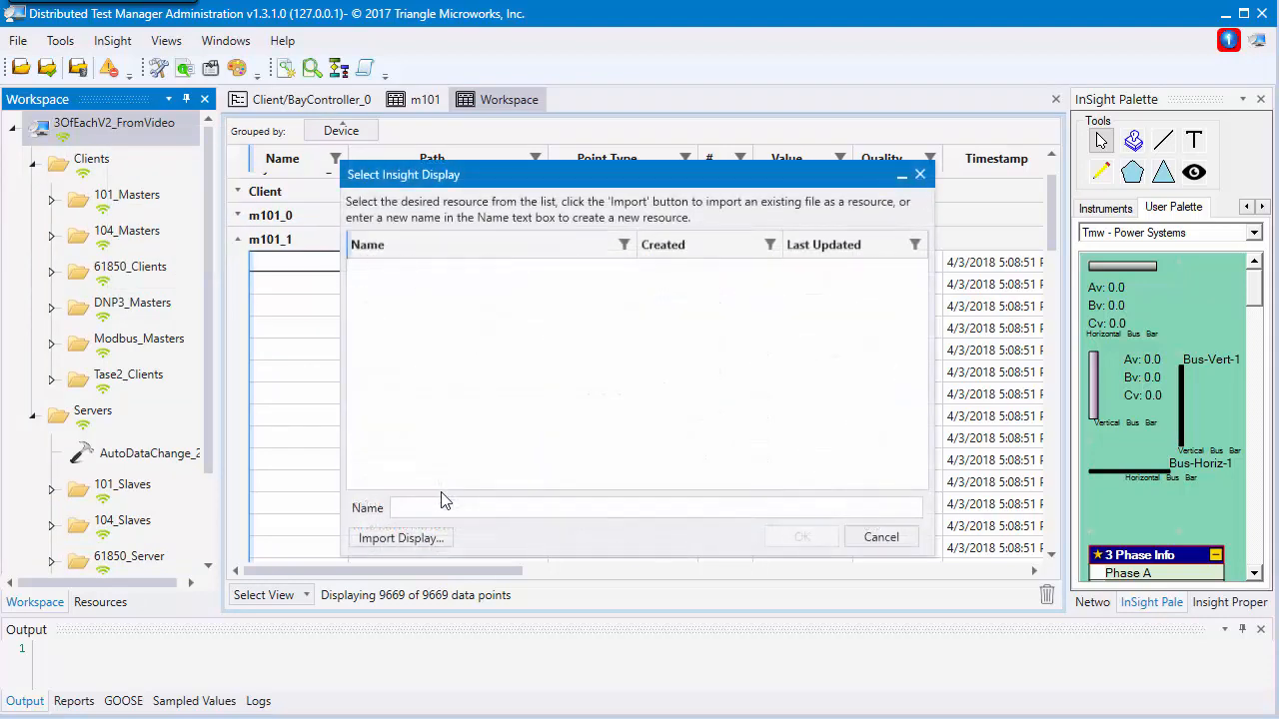
click(655, 507)
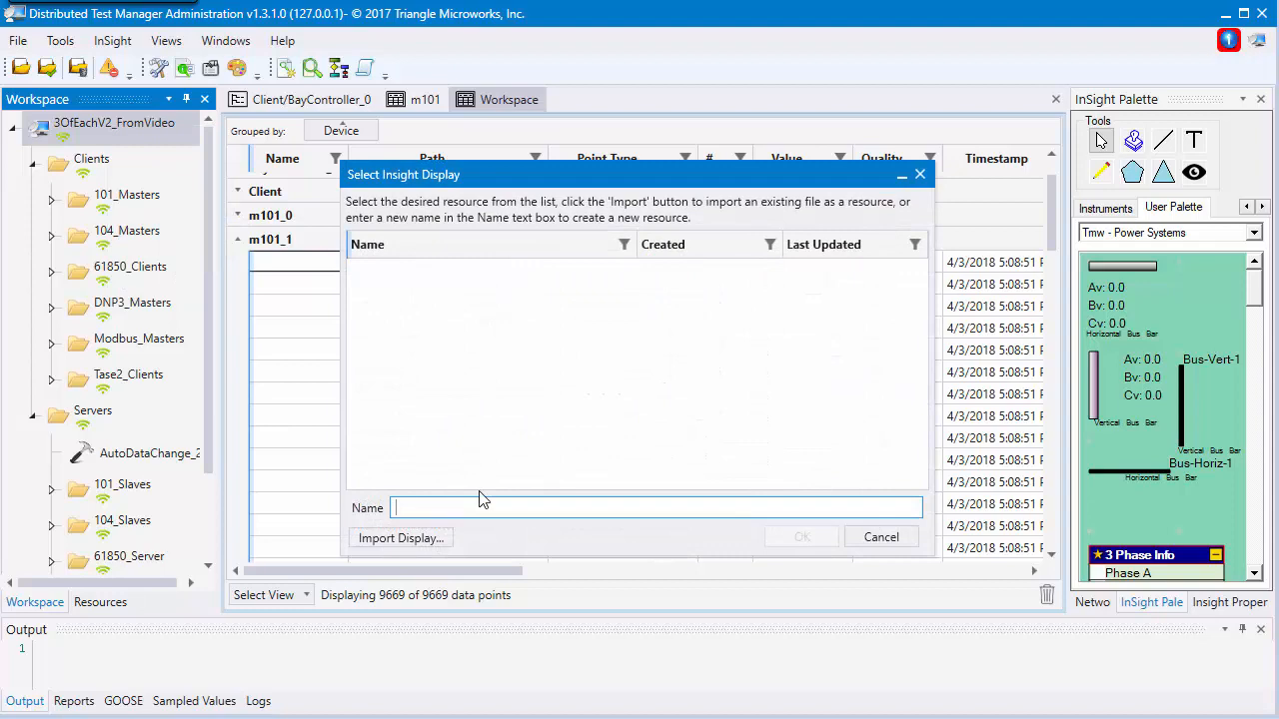
text(Video)
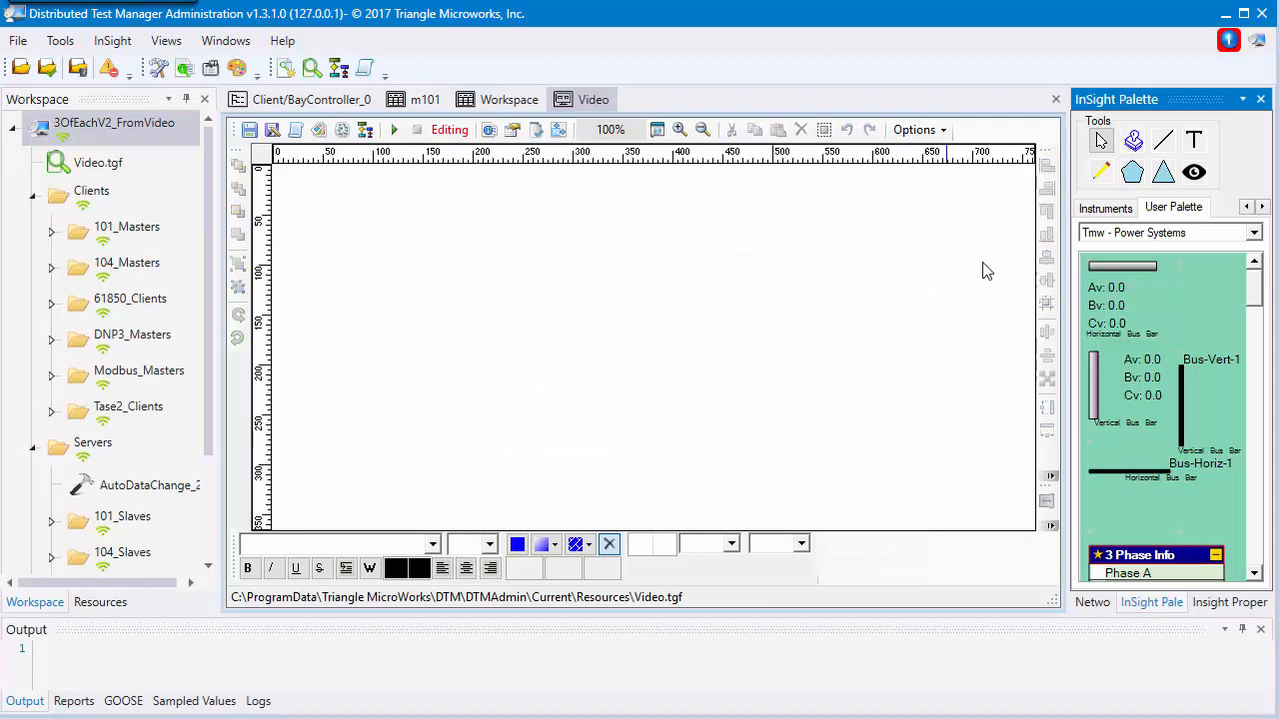
mouse_move(489, 407)
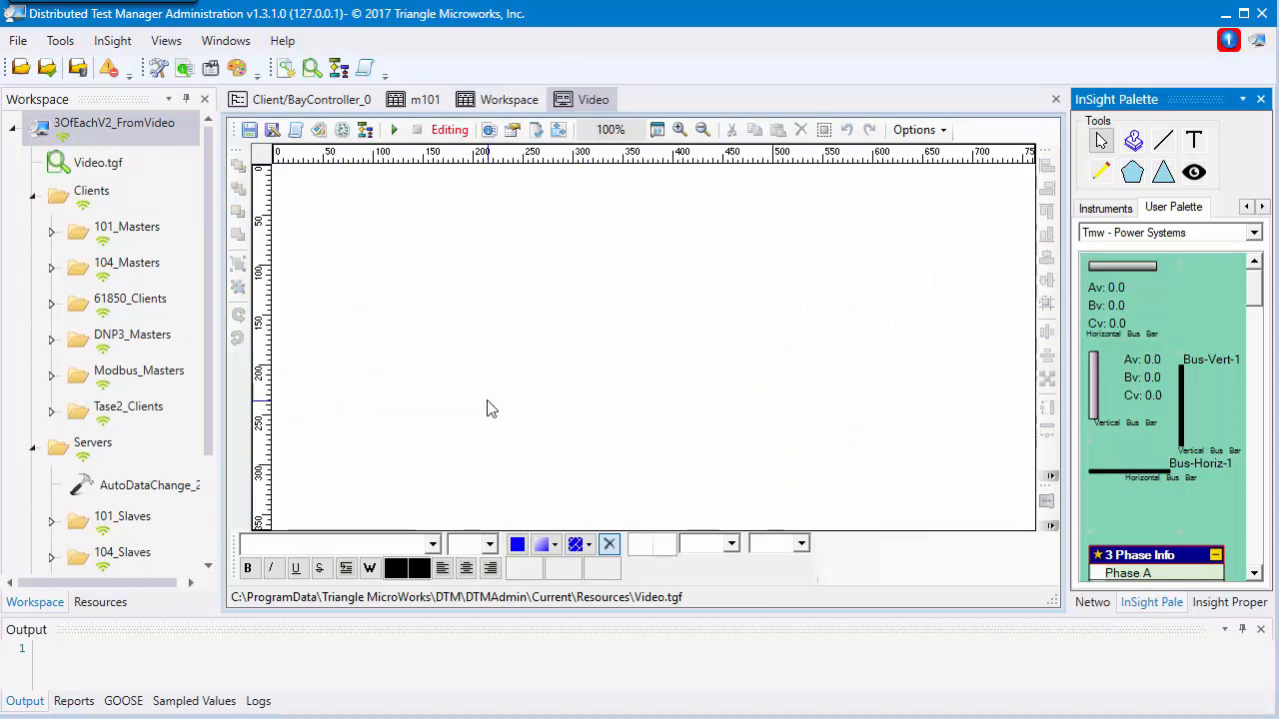
mouse_move(578, 205)
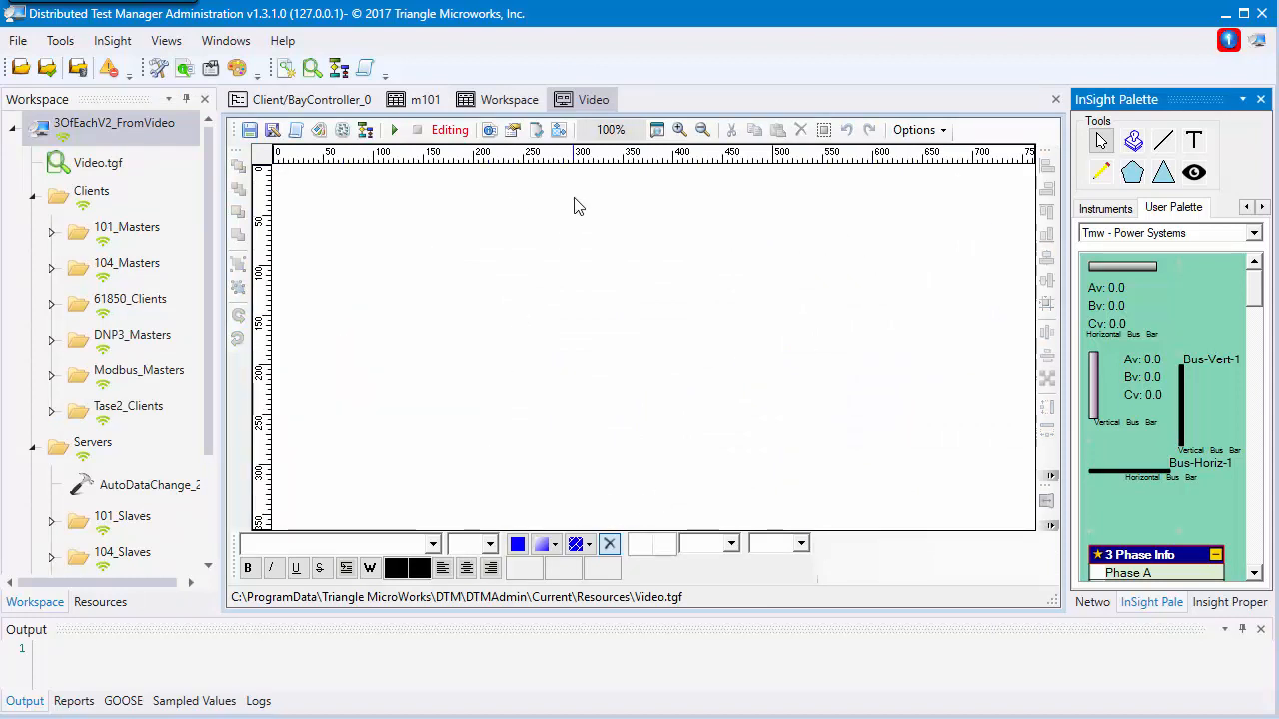
Place point s101.s101.T1.P100 from s101_0 on the Video display and set it True
click(508, 99)
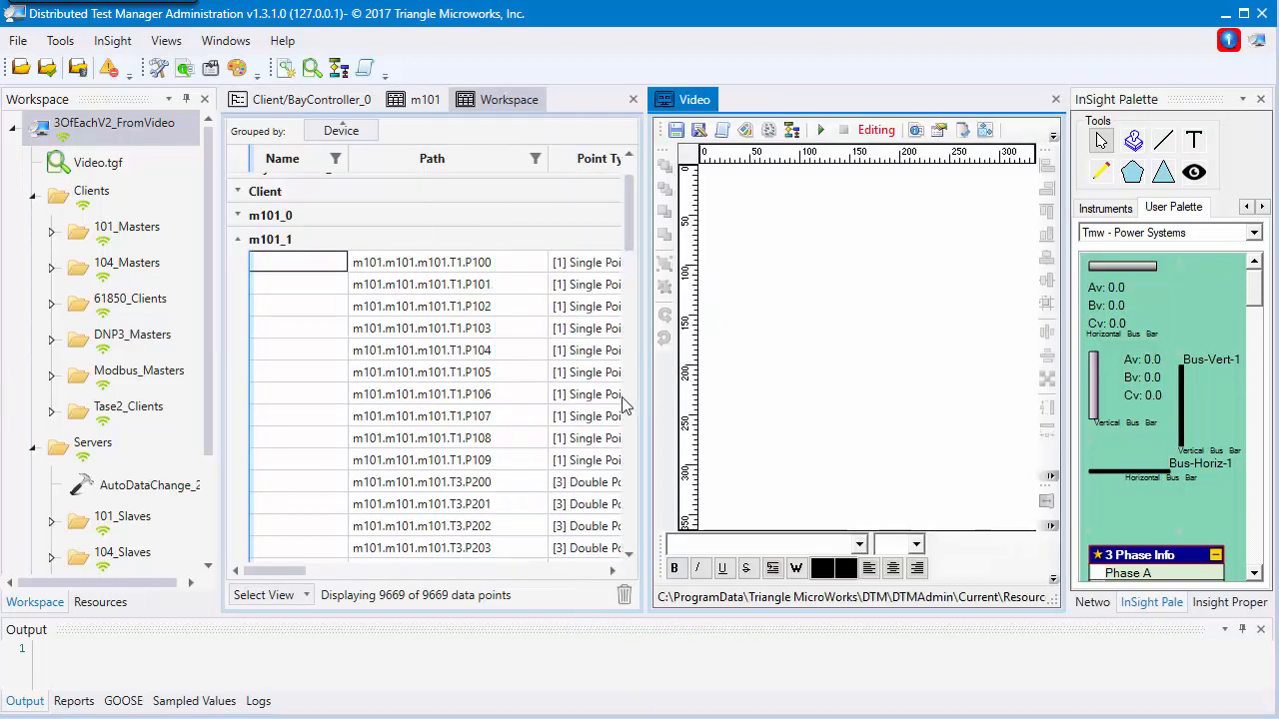
click(422, 548)
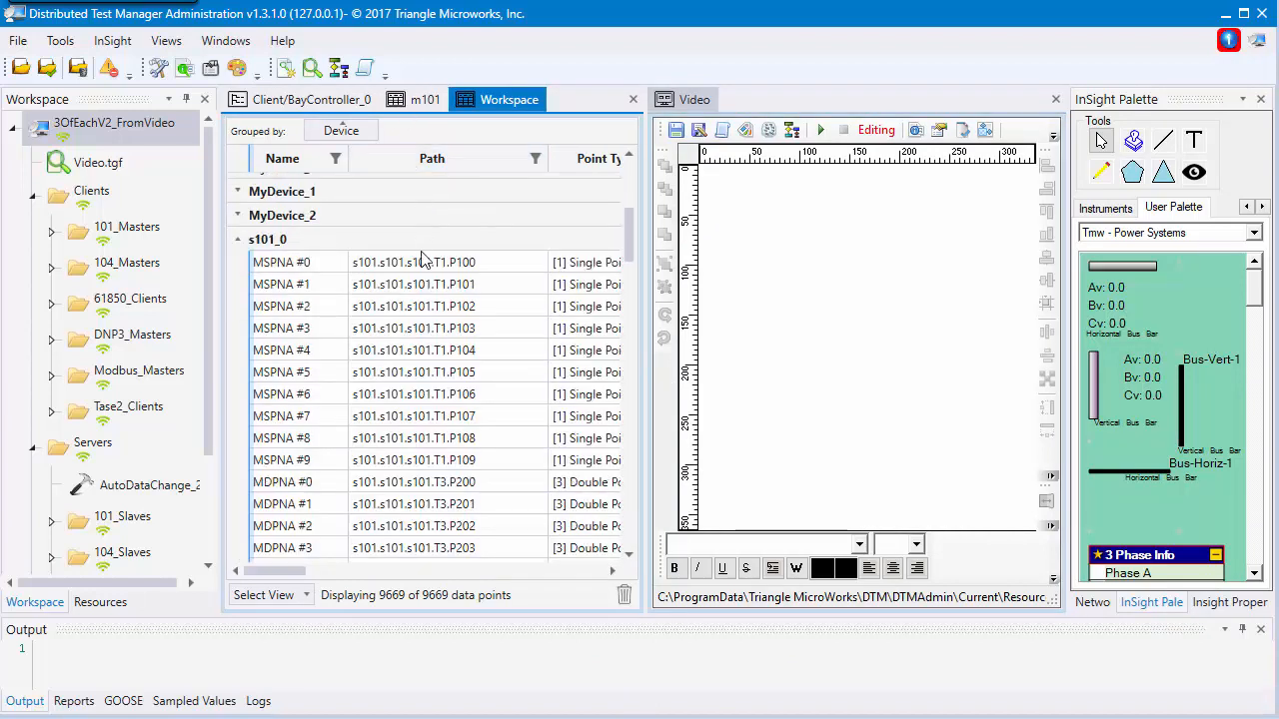
click(420, 328)
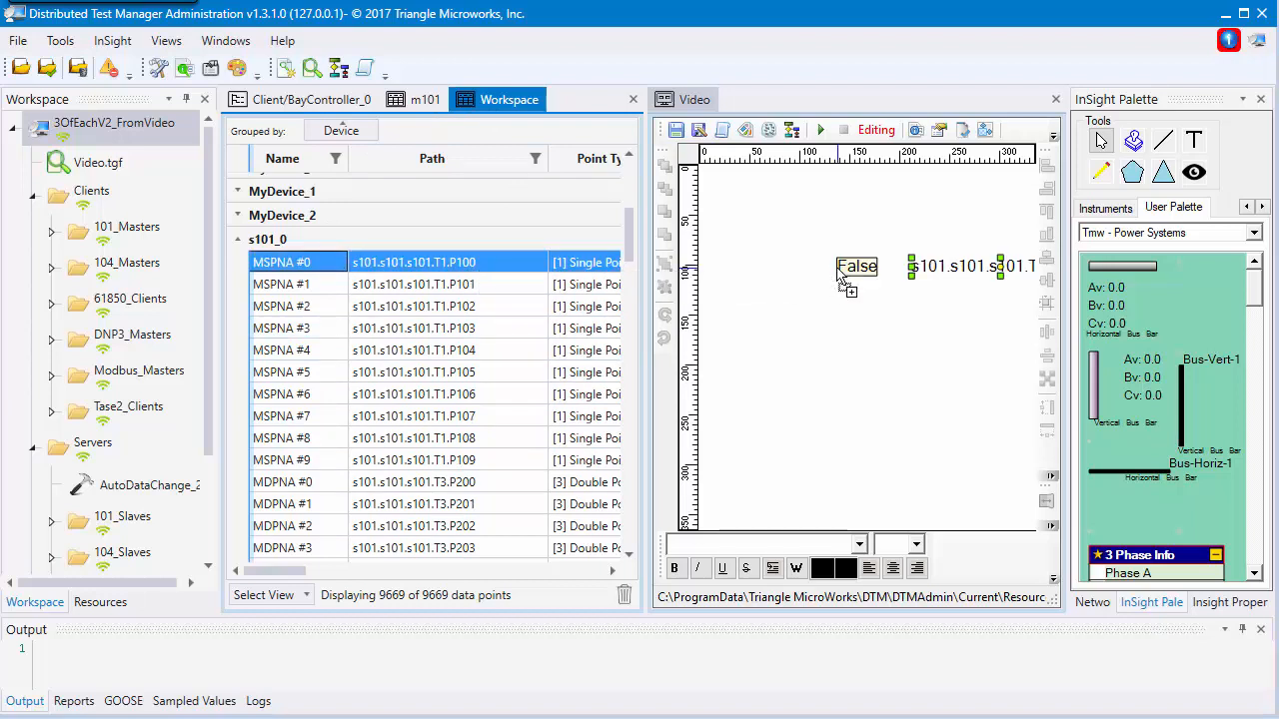
click(856, 267)
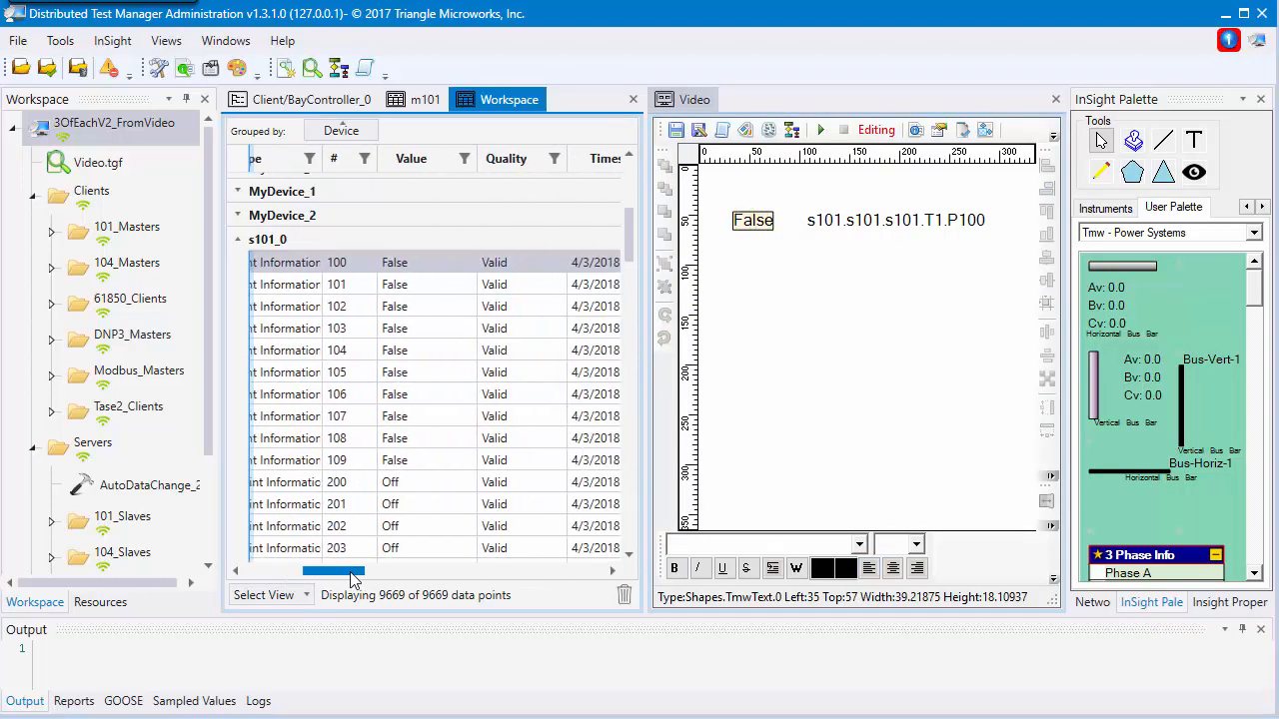
click(399, 284)
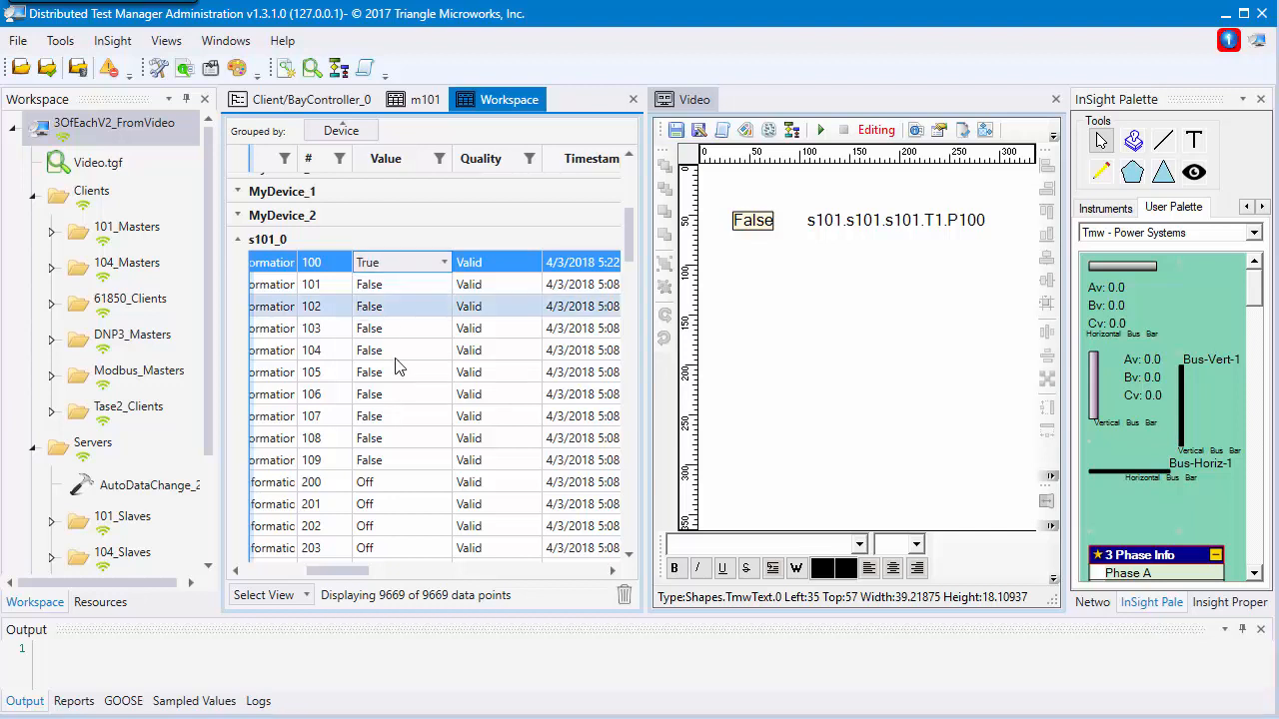
click(370, 371)
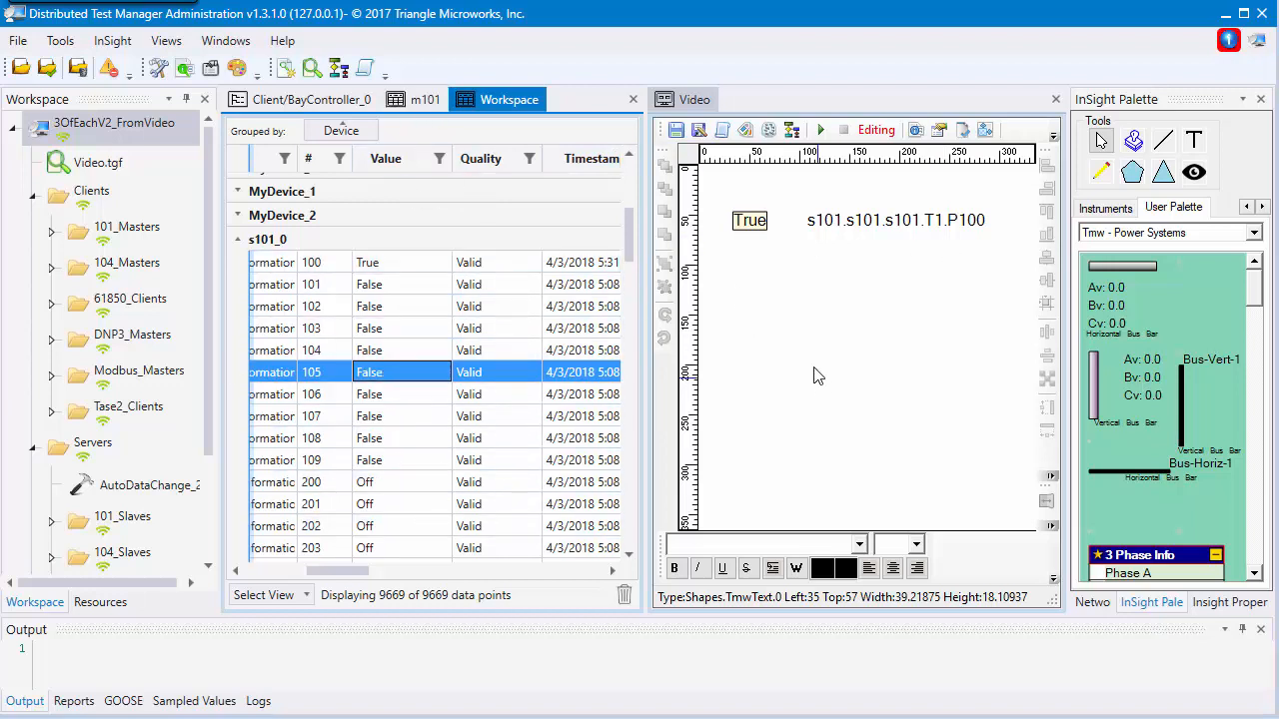
mouse_move(820, 332)
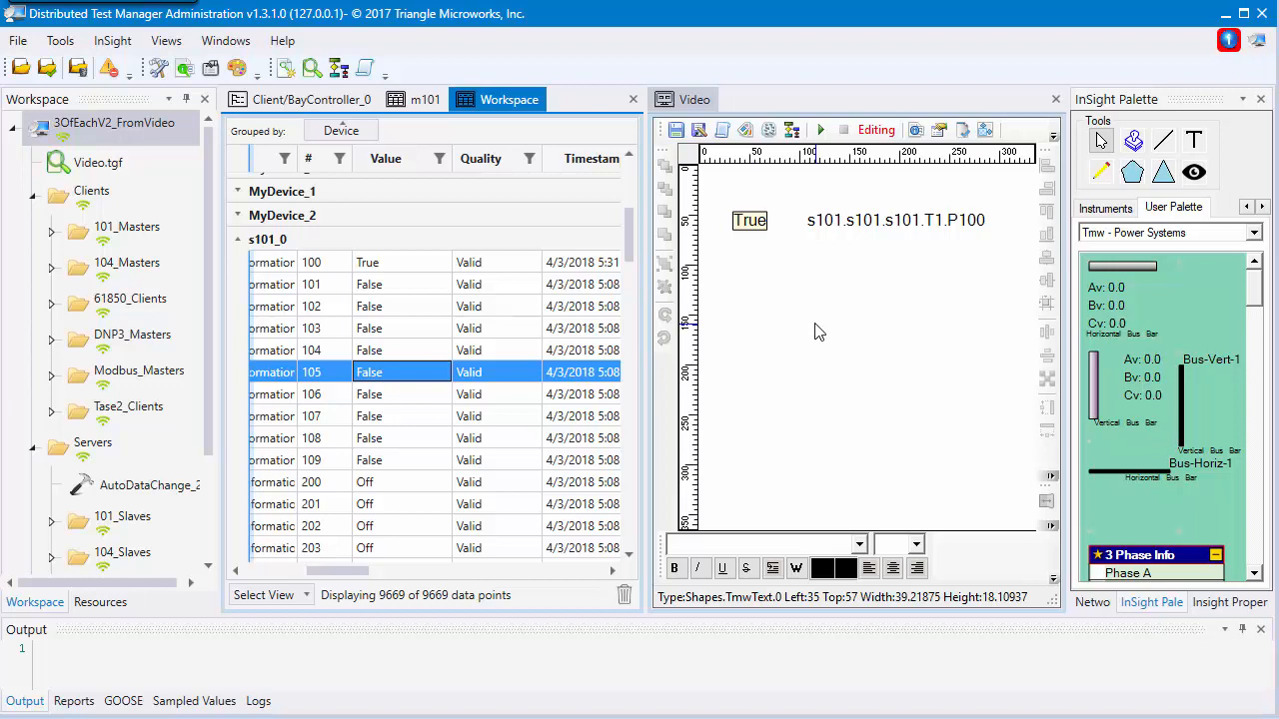
mouse_move(988, 297)
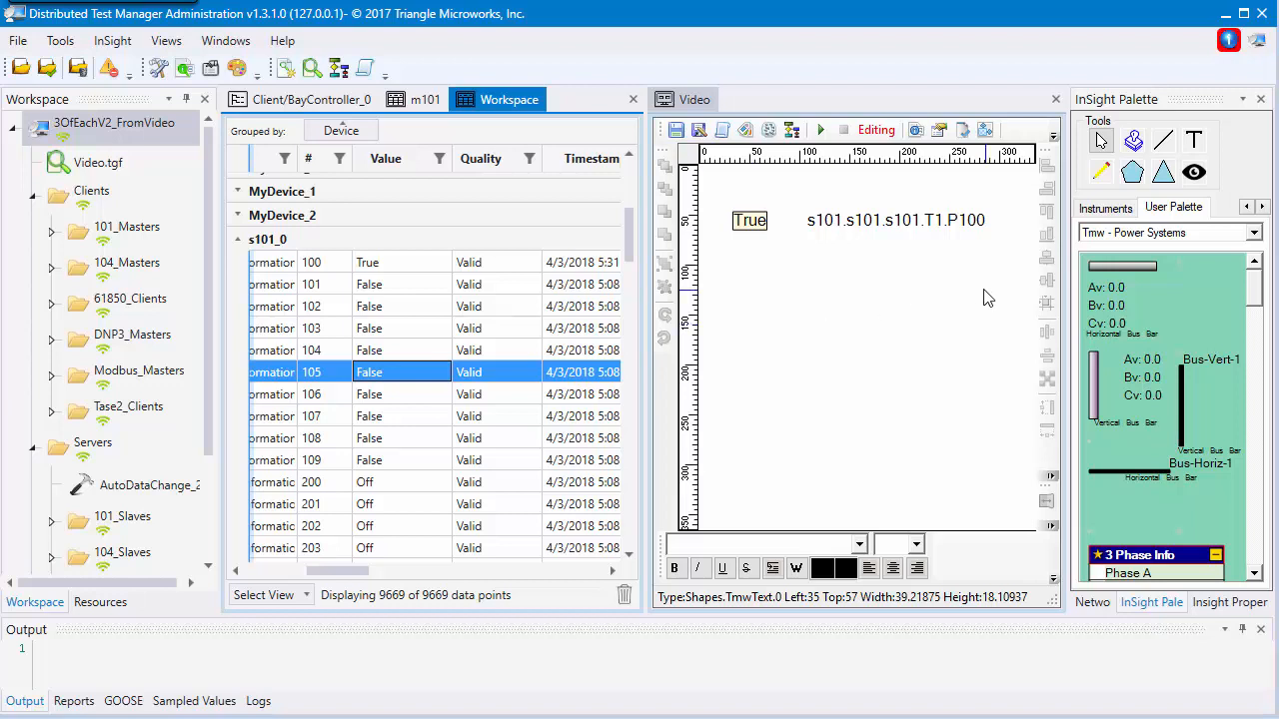
mouse_move(948, 320)
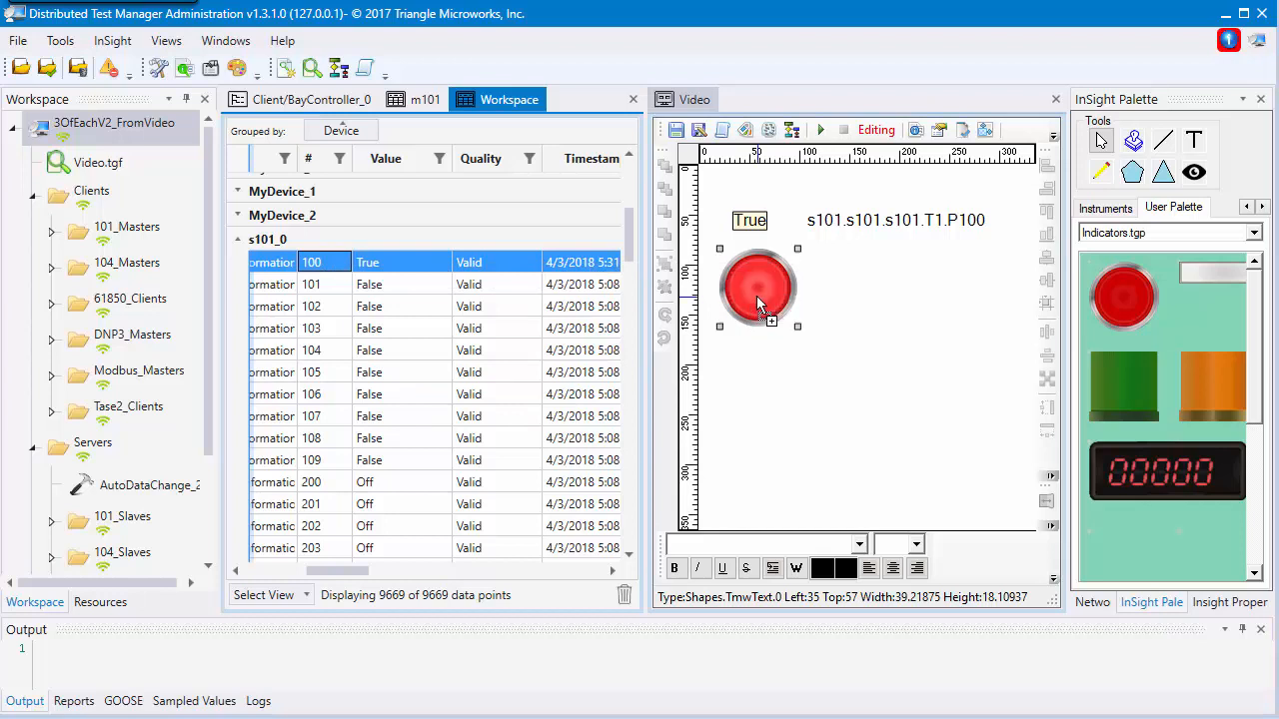
Set point 100's value back to False and select the display's value and path labels
click(400, 284)
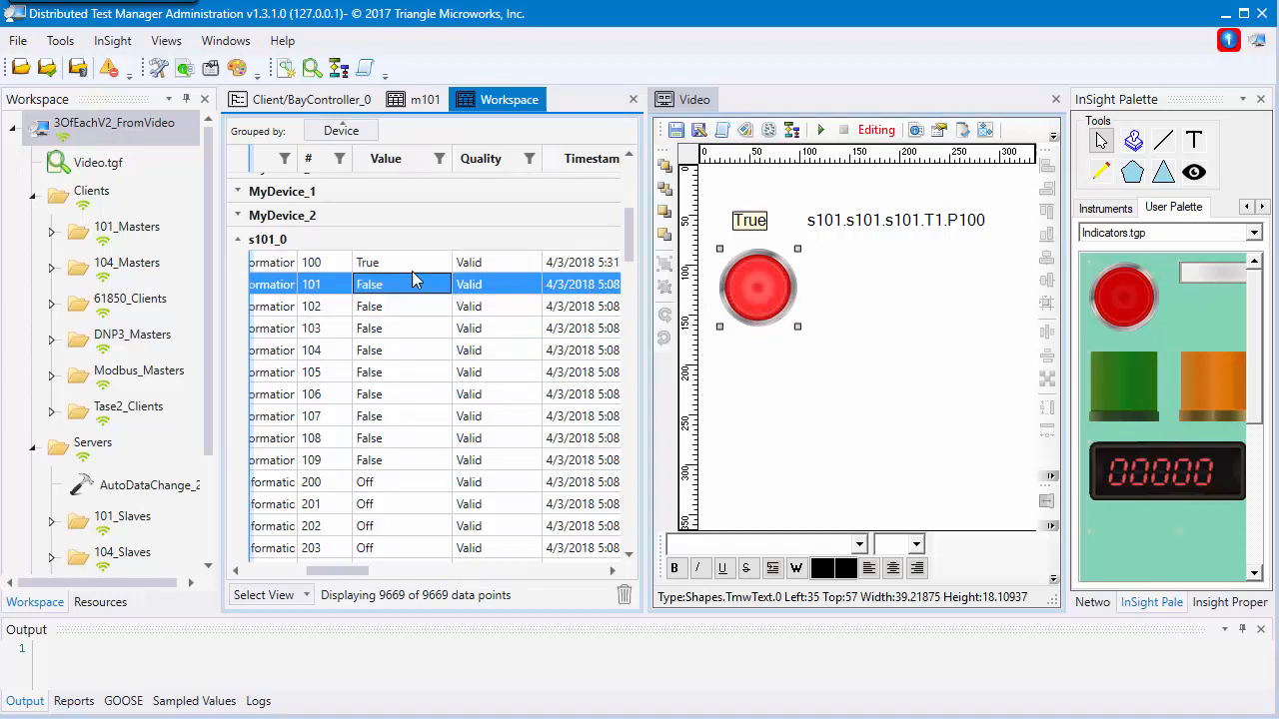
click(400, 261)
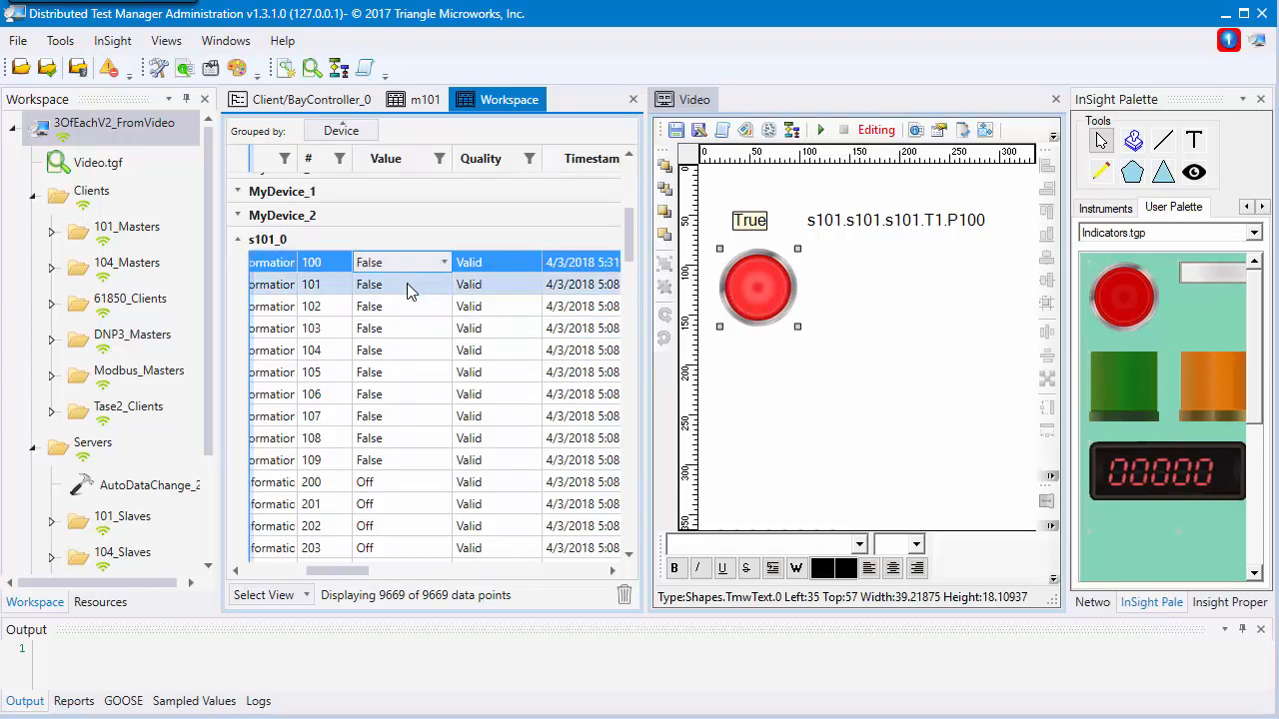
click(400, 284)
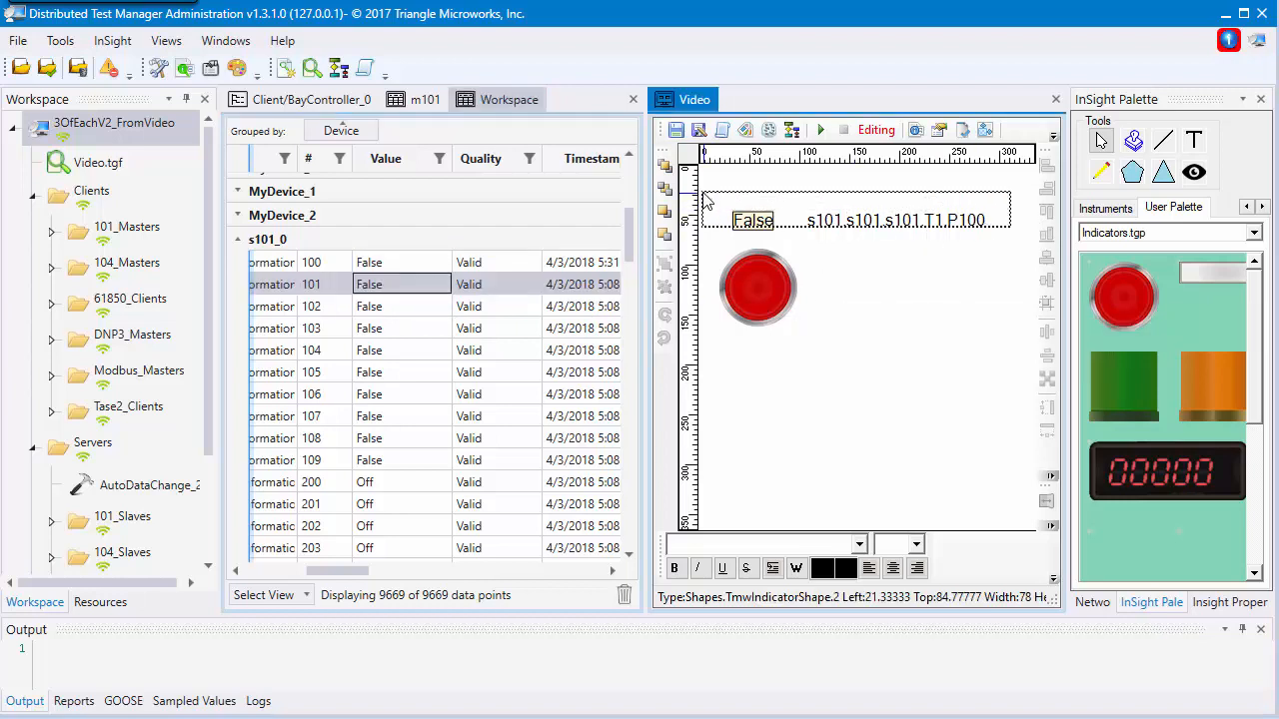
click(894, 220)
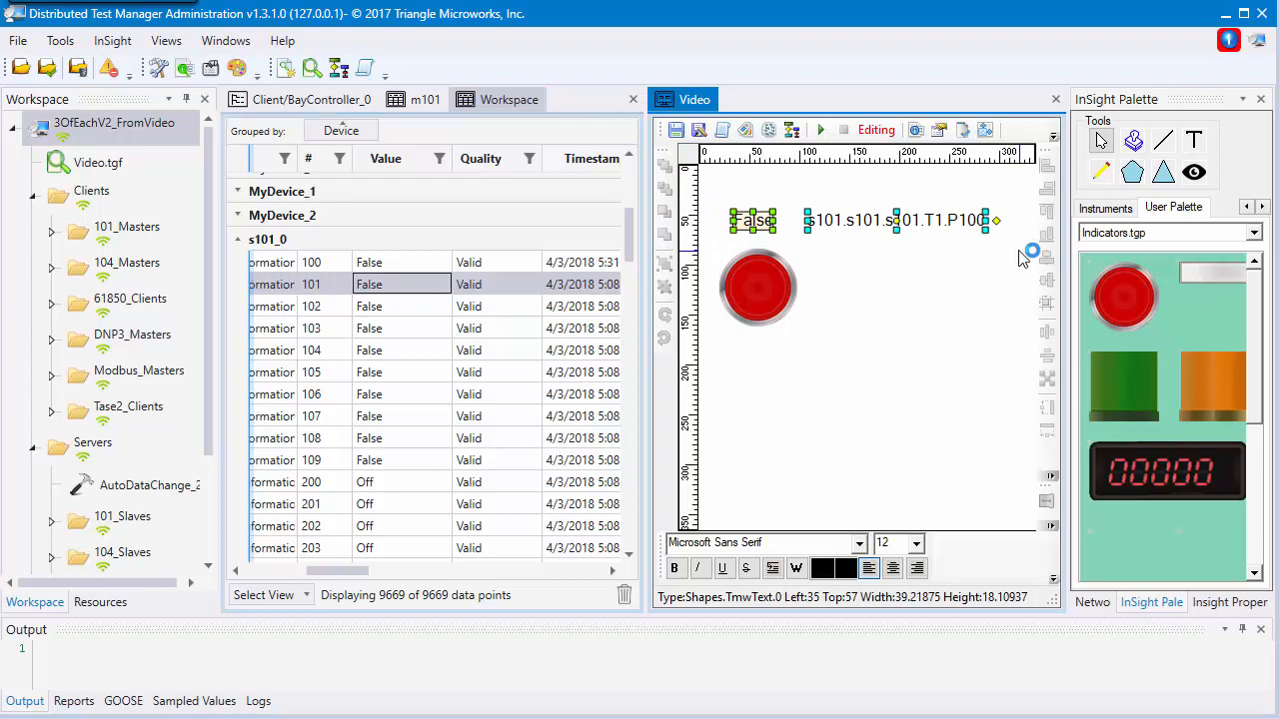